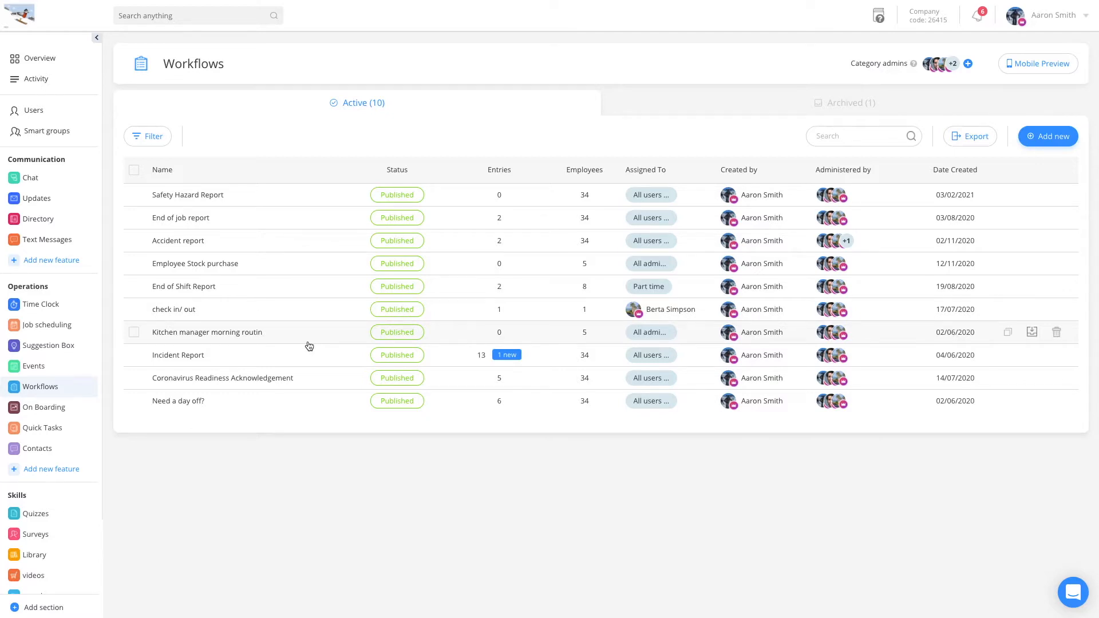
mouse_move(79, 389)
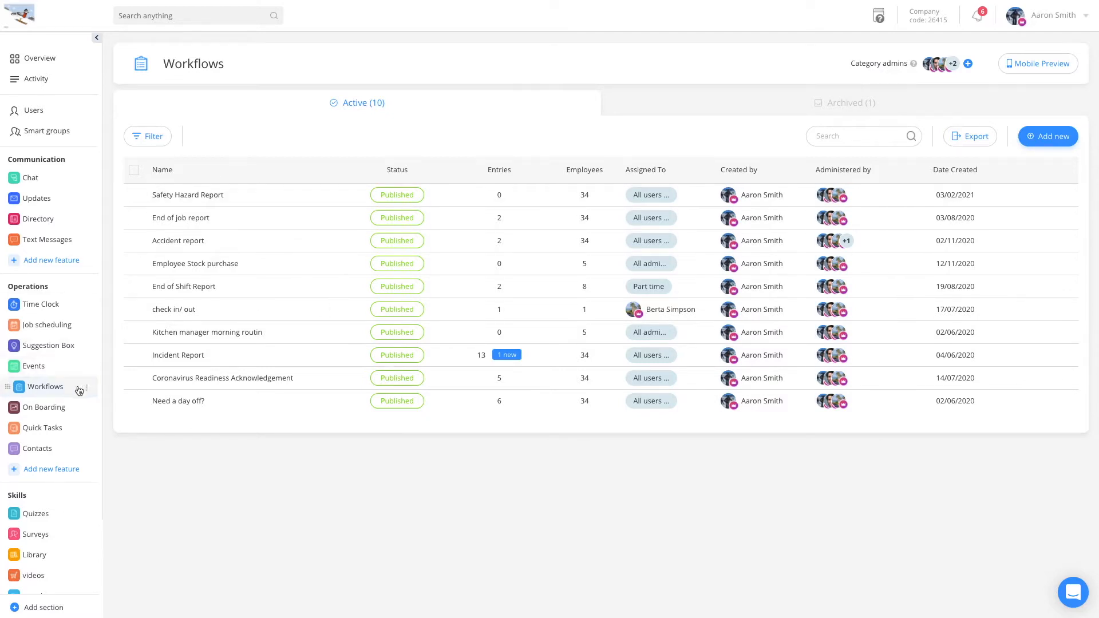
- Open the End of job report workflow's overview from the Workflows table
click(89, 386)
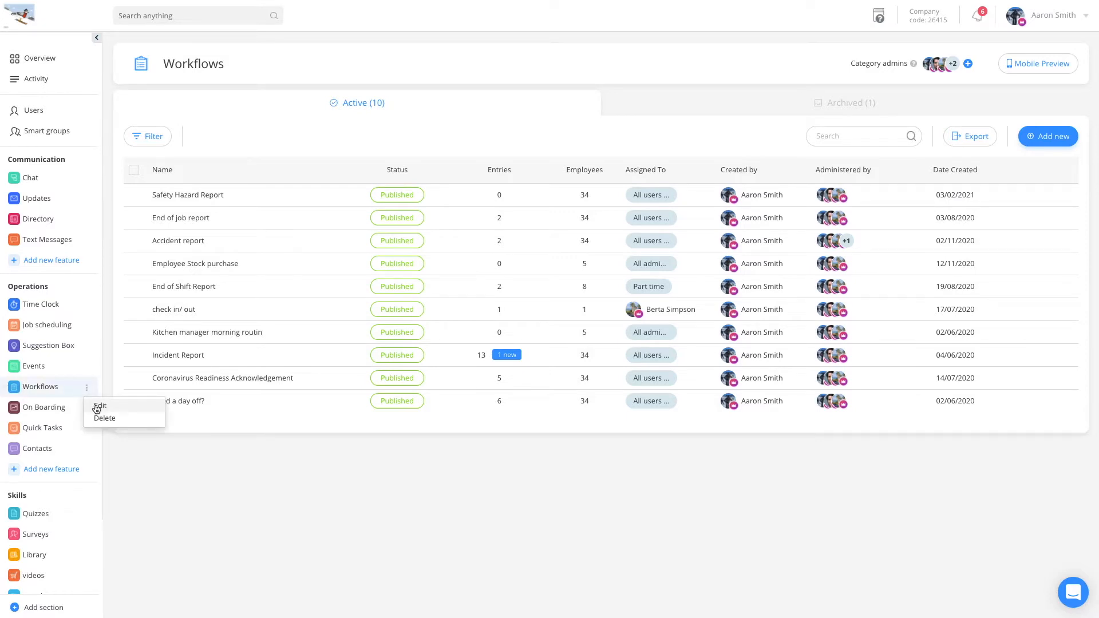
click(177, 423)
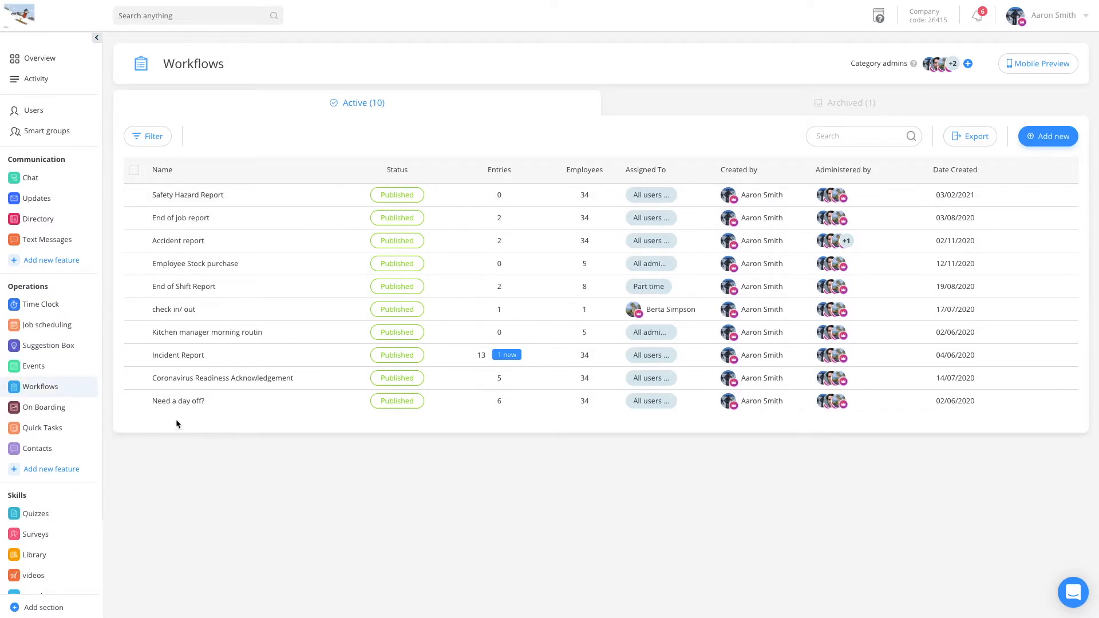
mouse_move(204, 201)
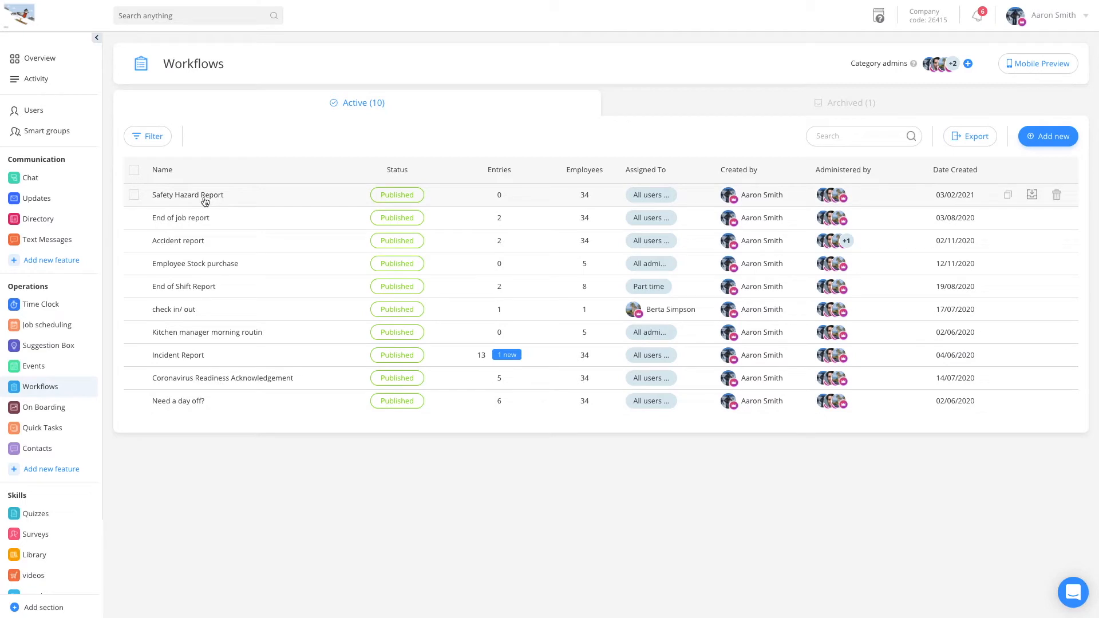
mouse_move(220, 217)
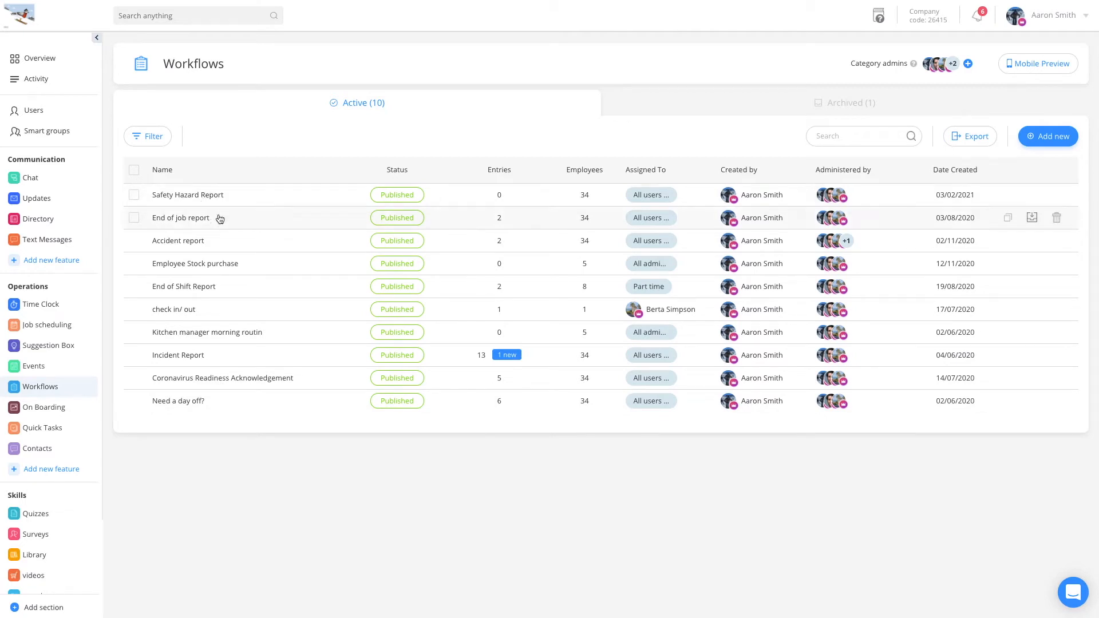
mouse_move(298, 365)
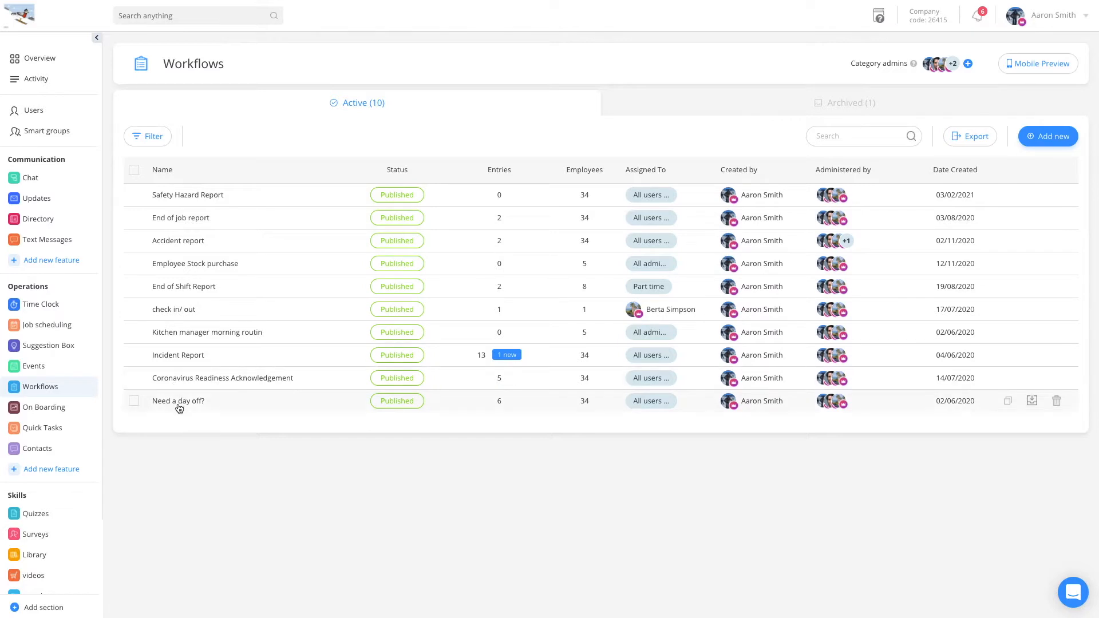
mouse_move(235, 201)
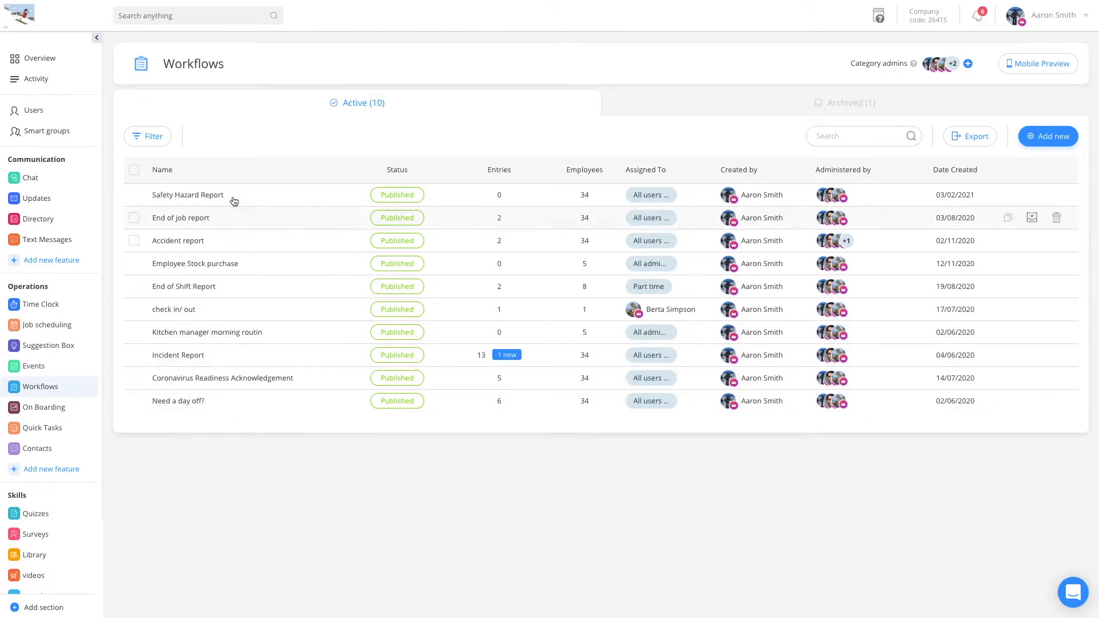
mouse_move(650, 263)
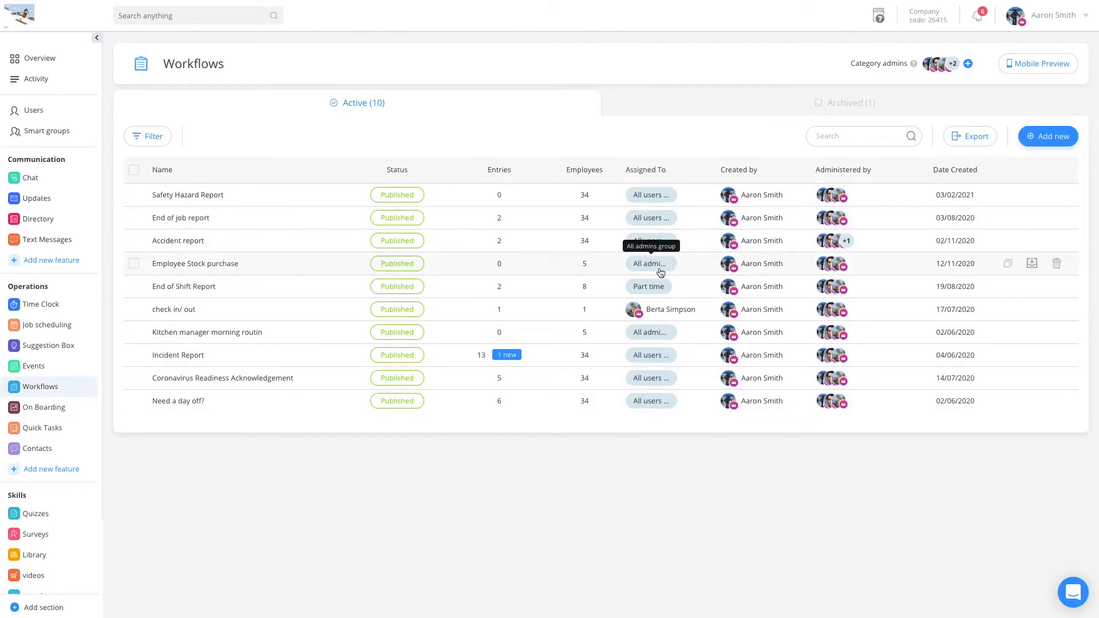
mouse_move(660, 309)
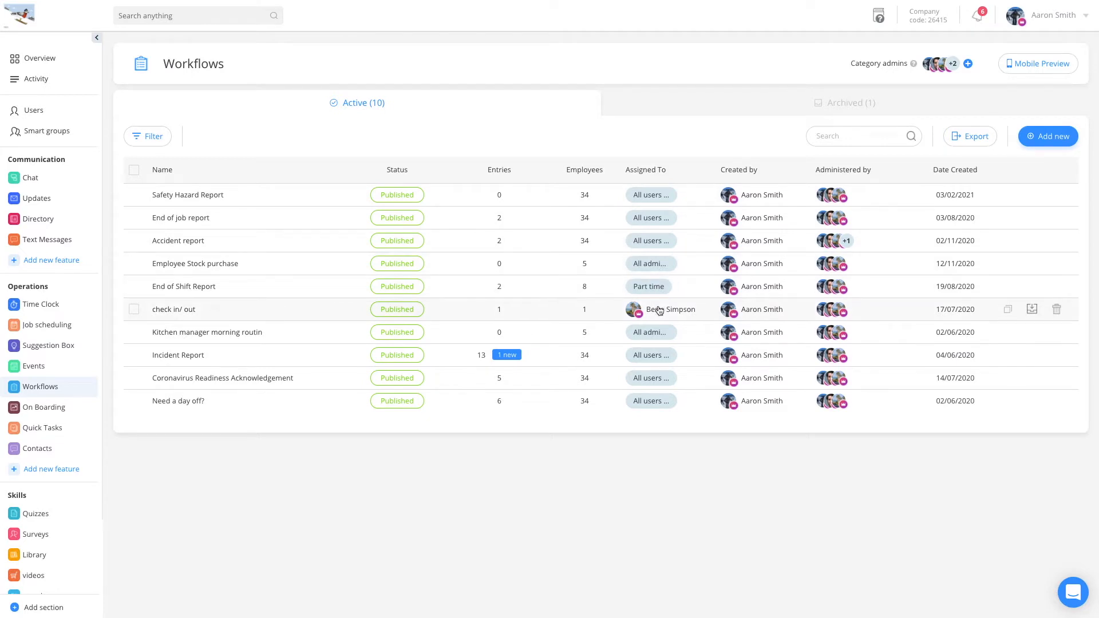
mouse_move(313, 223)
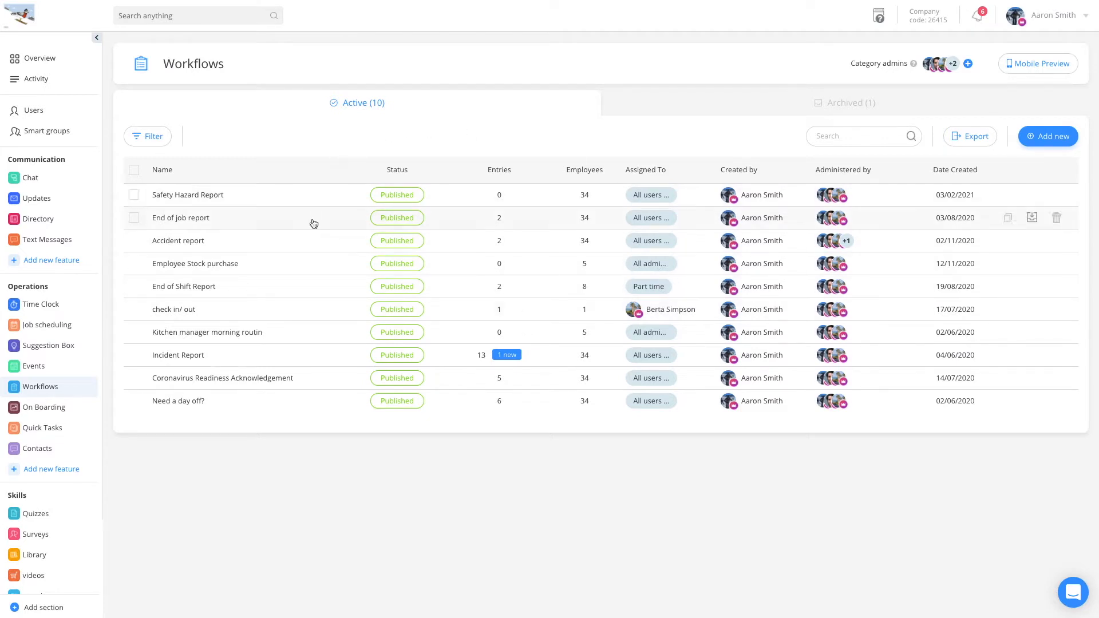
mouse_move(307, 229)
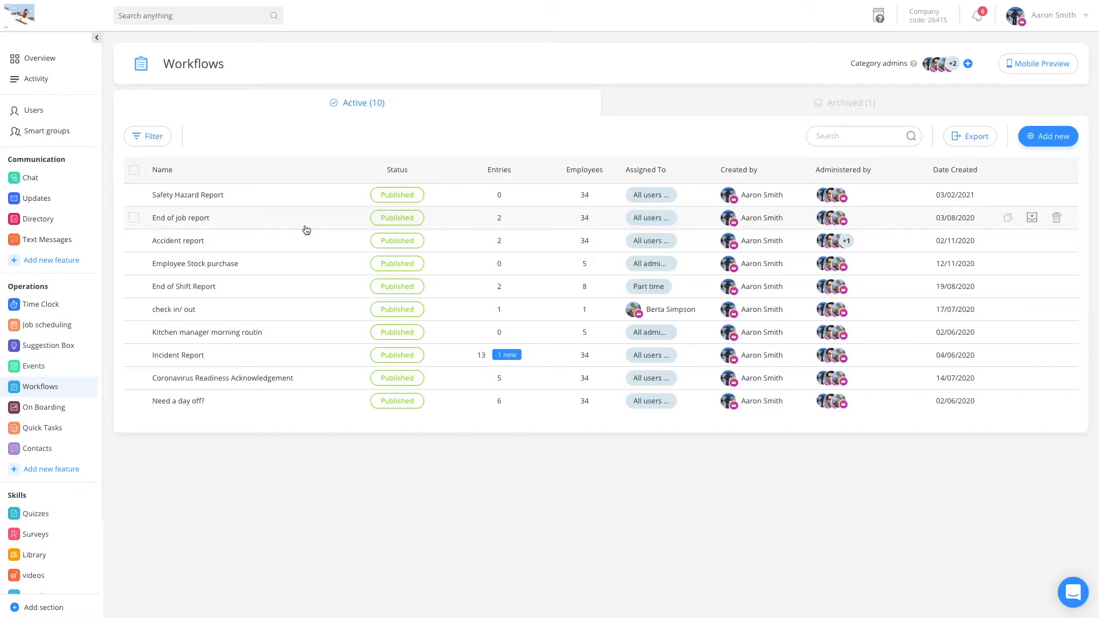
click(180, 217)
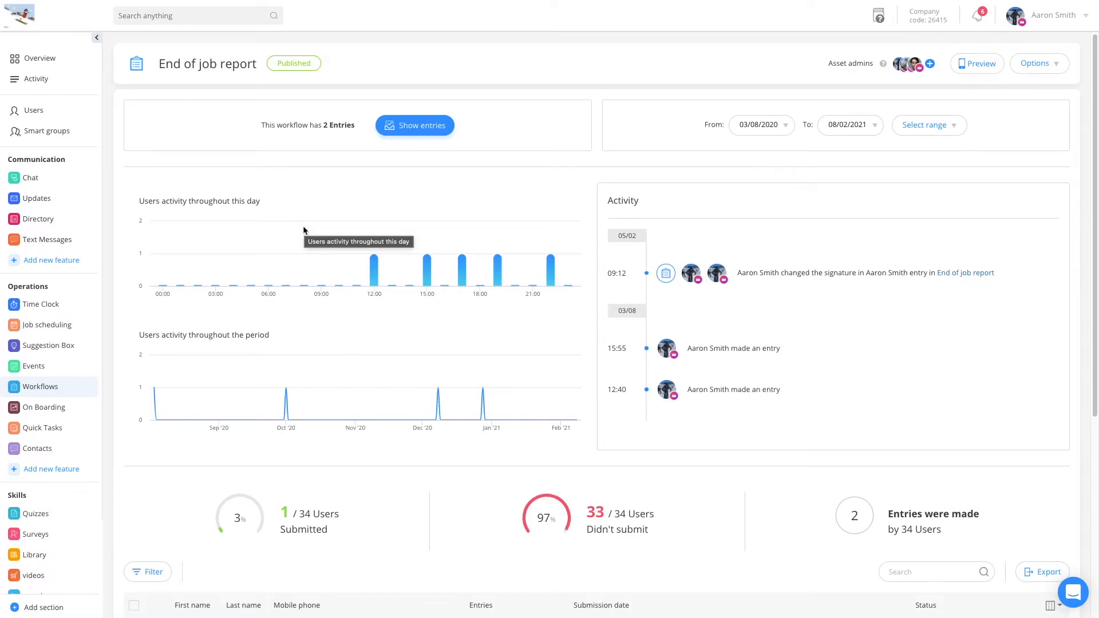
mouse_move(271, 201)
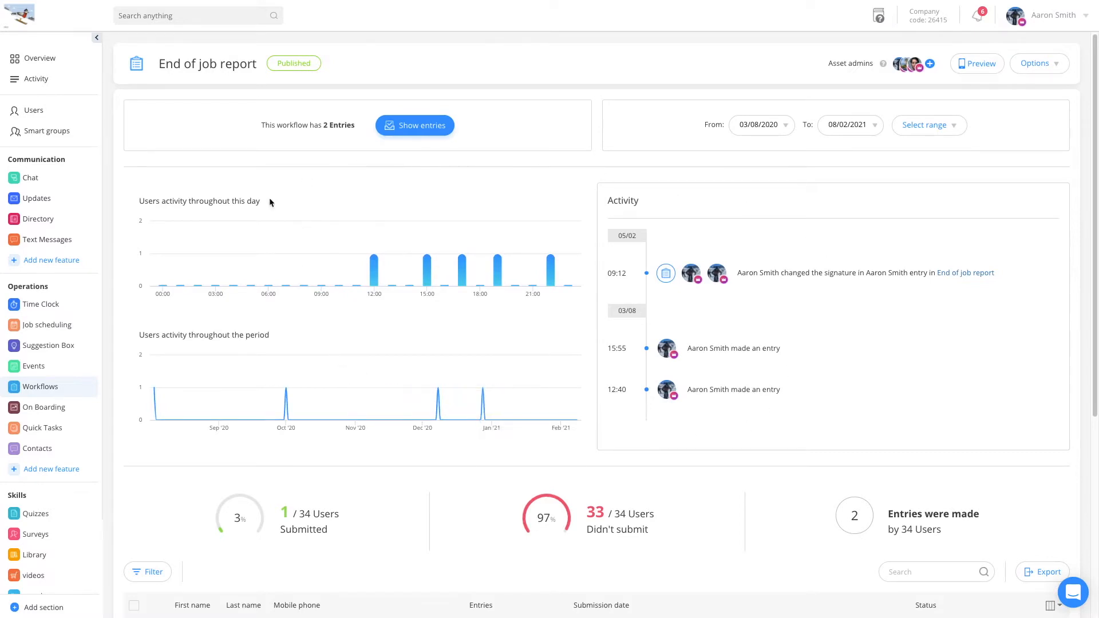
mouse_move(883, 122)
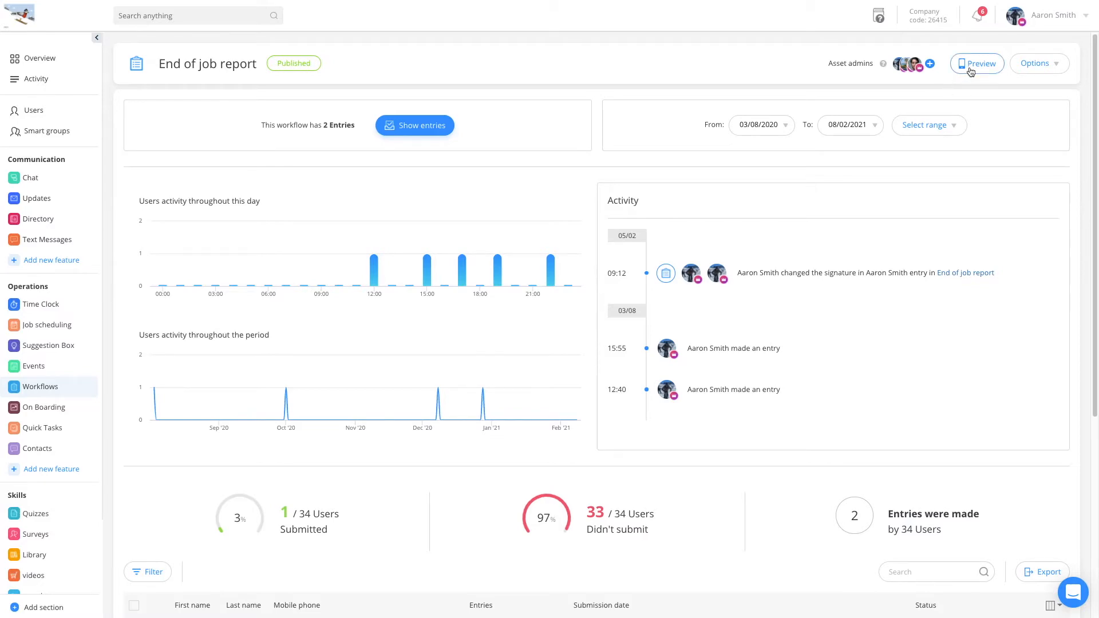
click(977, 63)
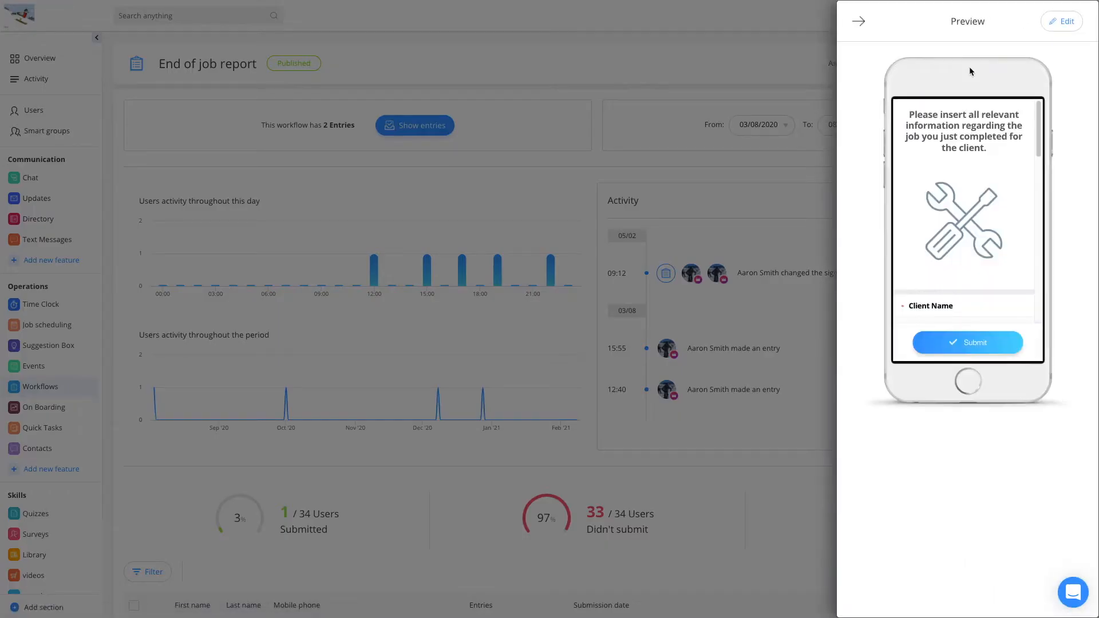
scroll(down, 3)
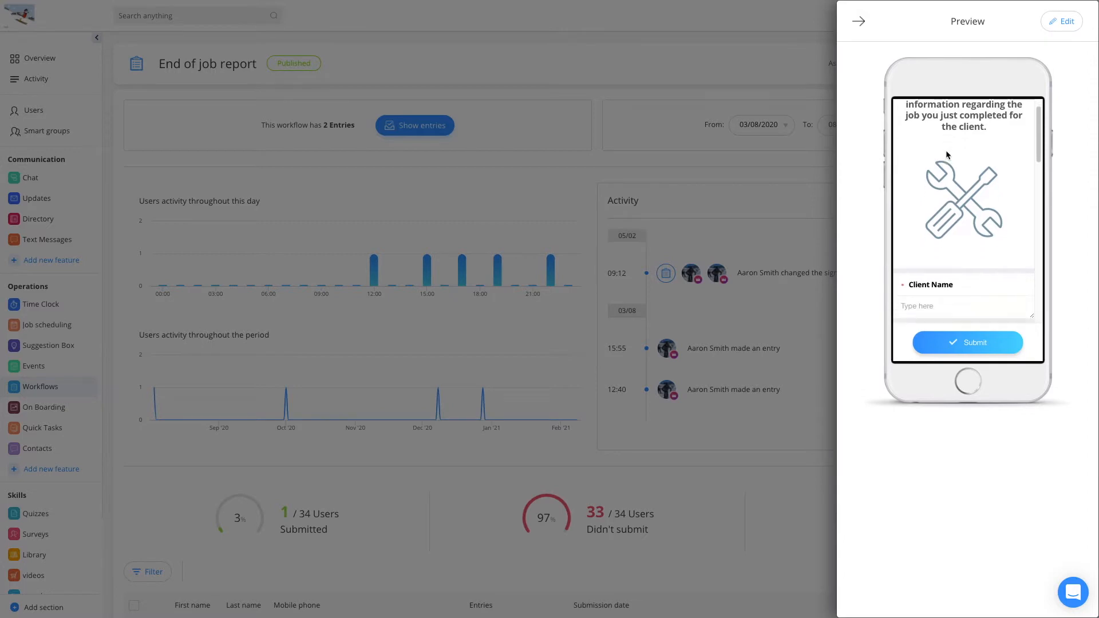
scroll(down, 3)
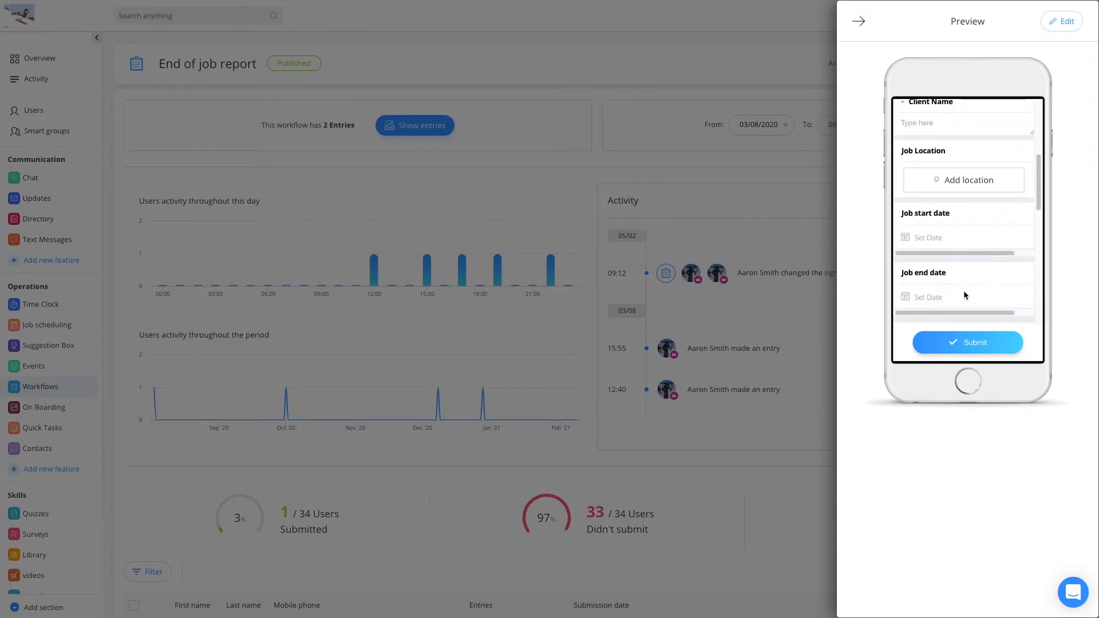
scroll(down, 3)
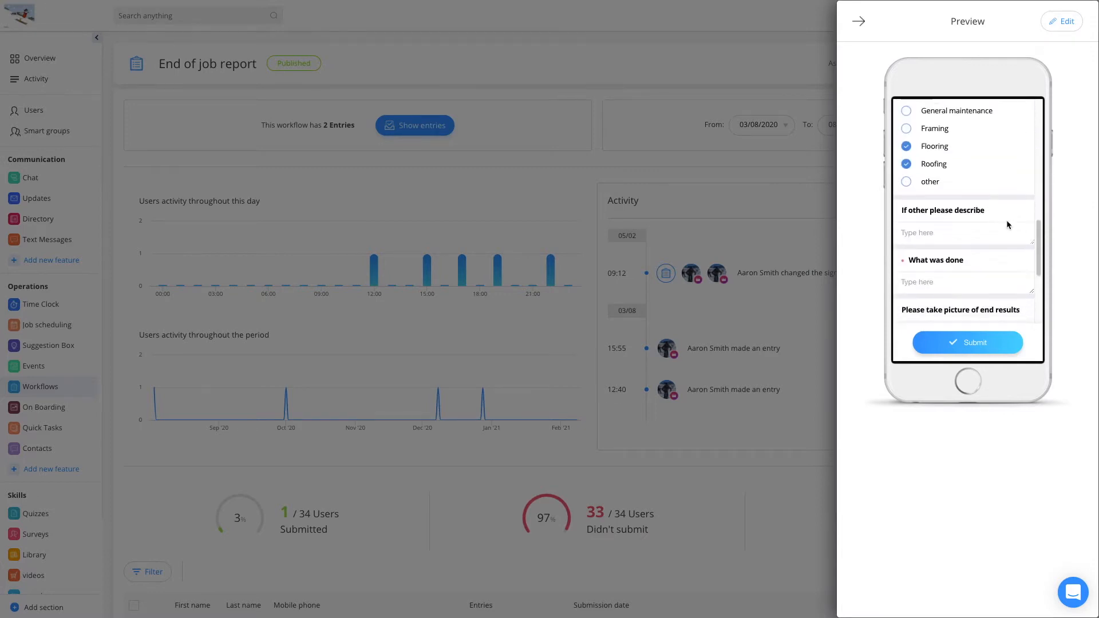
scroll(down, 3)
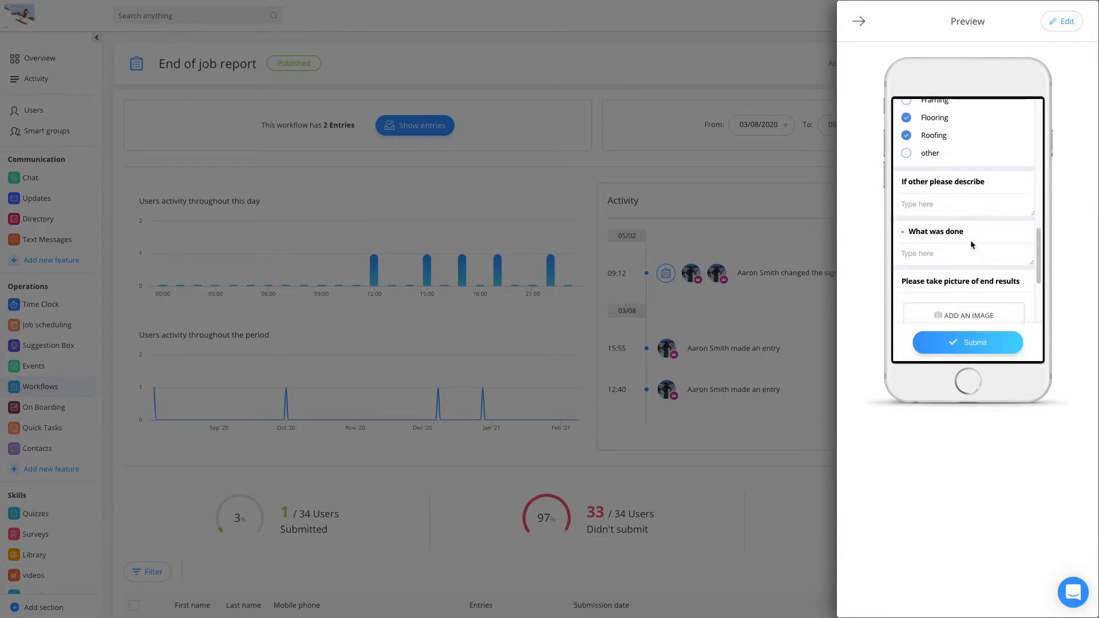
scroll(down, 3)
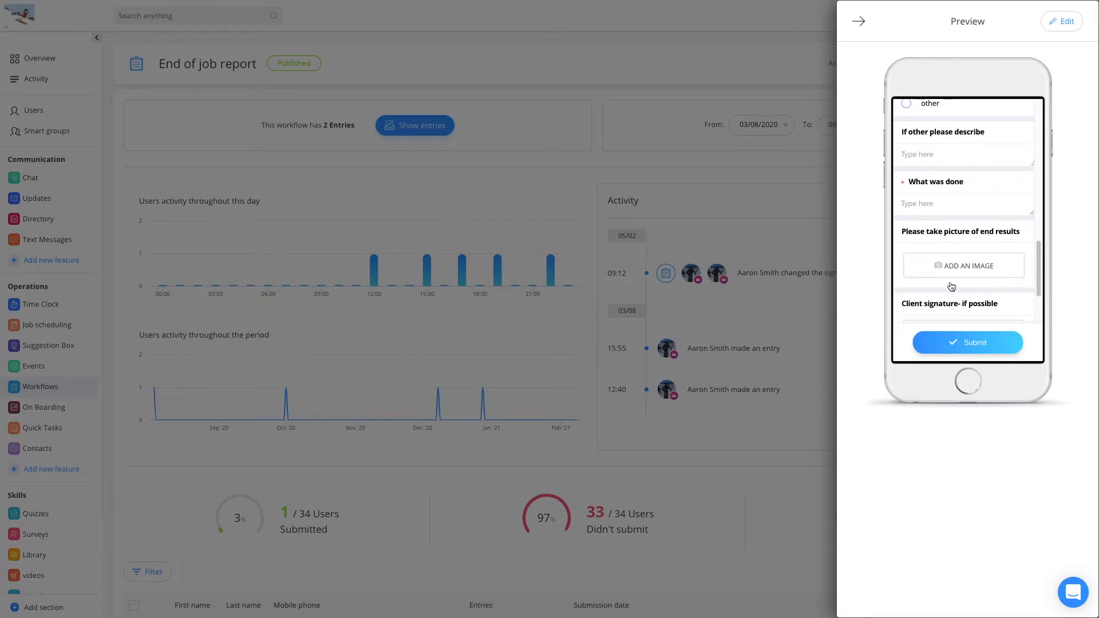
scroll(down, 3)
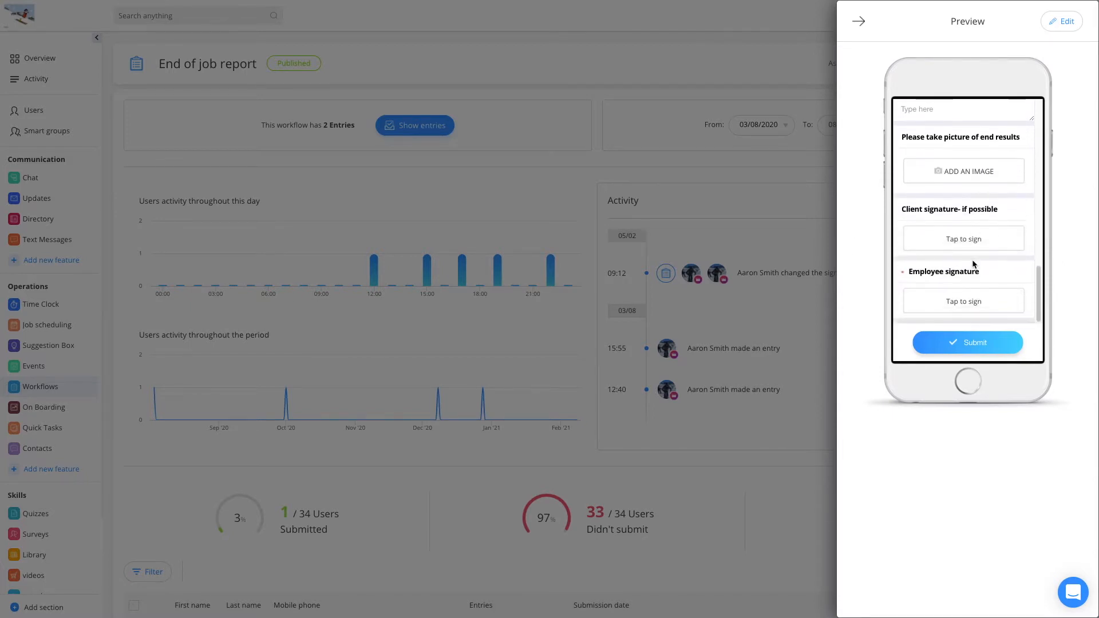
mouse_move(960, 327)
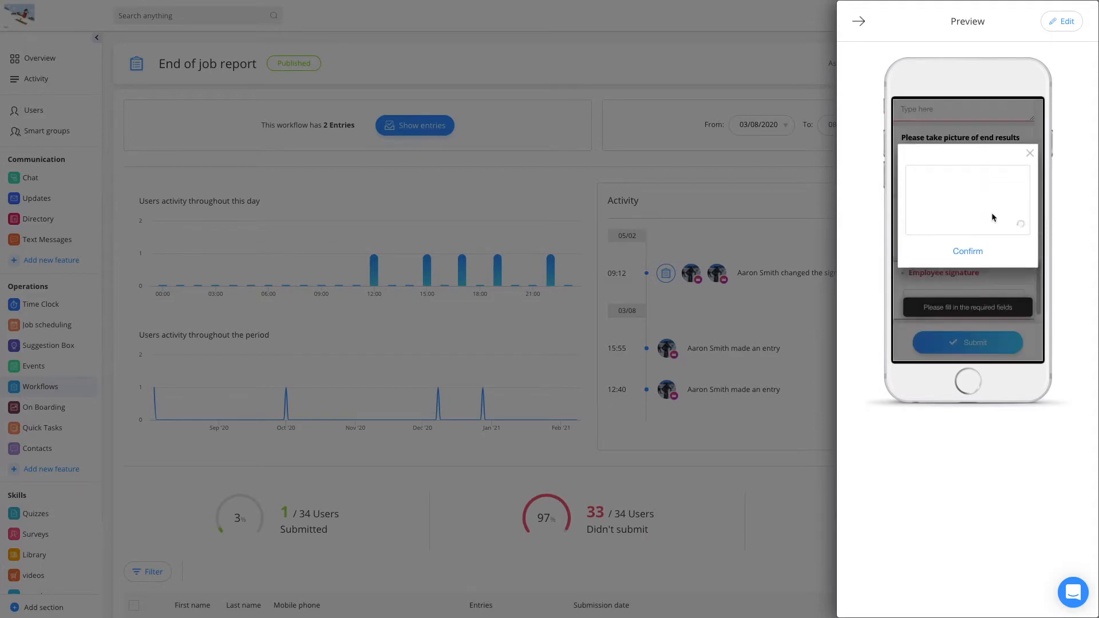
click(1030, 152)
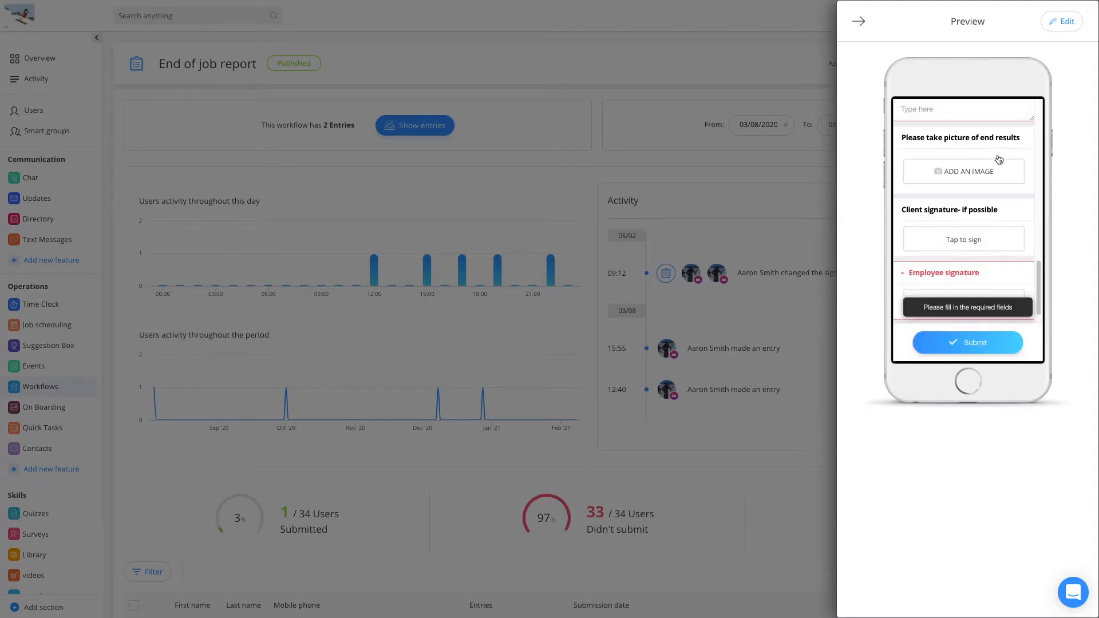
click(858, 20)
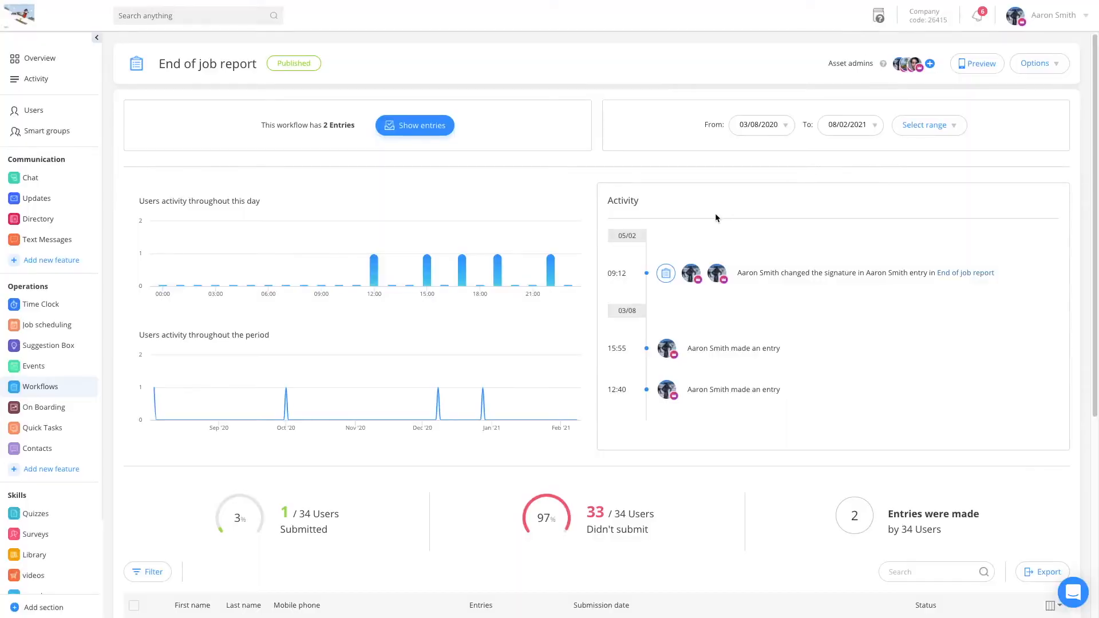
- Show the full details of entry #1, George Clooney, beside the entries table
click(415, 125)
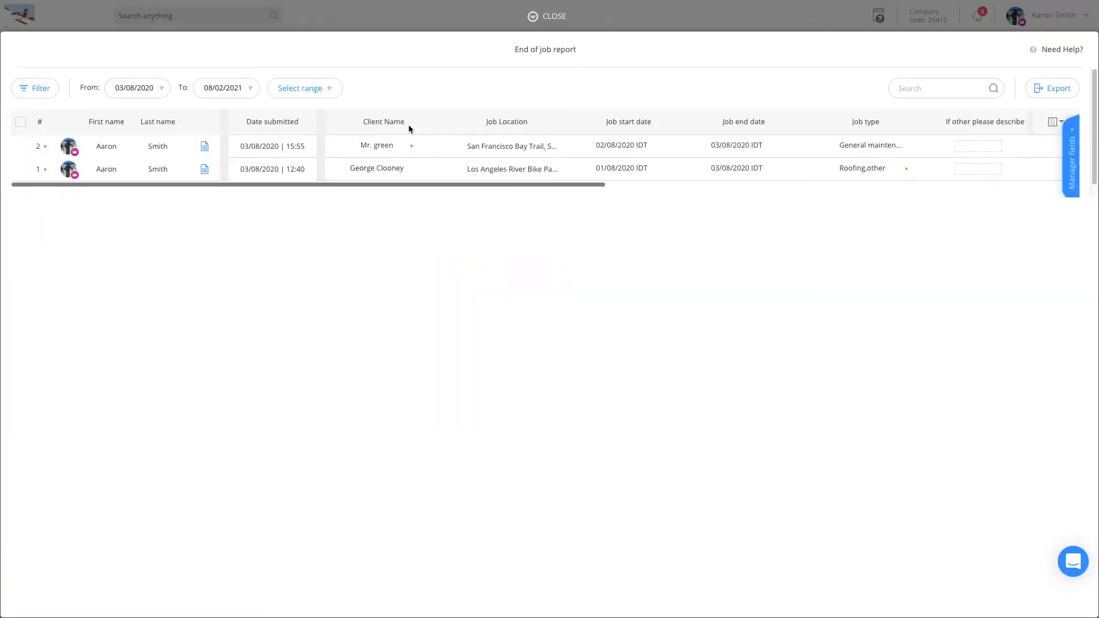
click(204, 169)
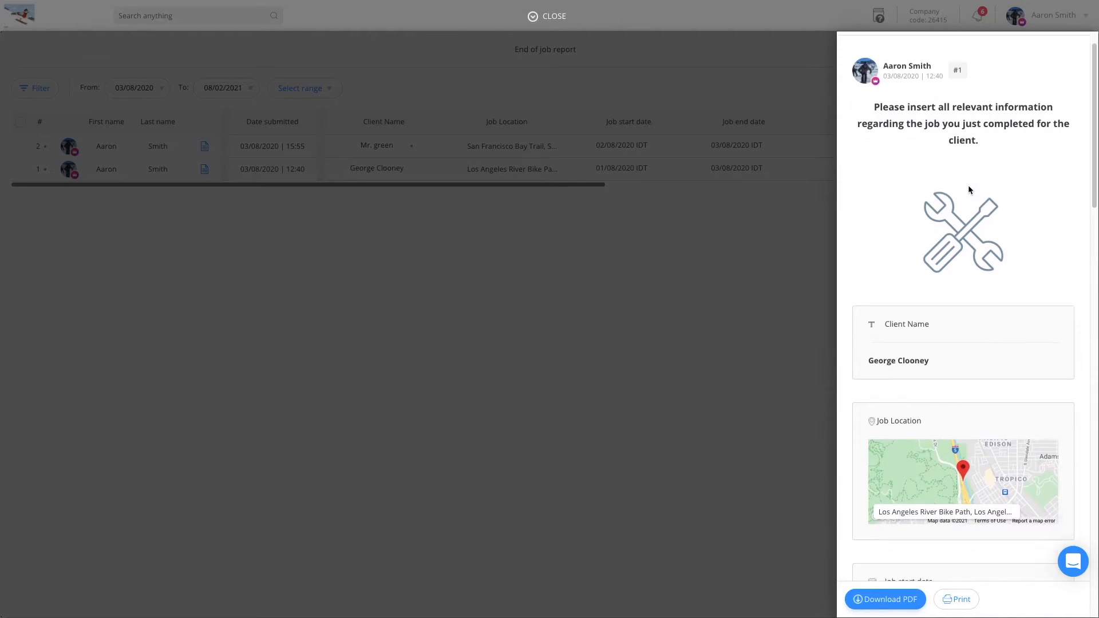
- Add and confirm a drawn manager signature at the bottom of the George Clooney entry
scroll(down, 3)
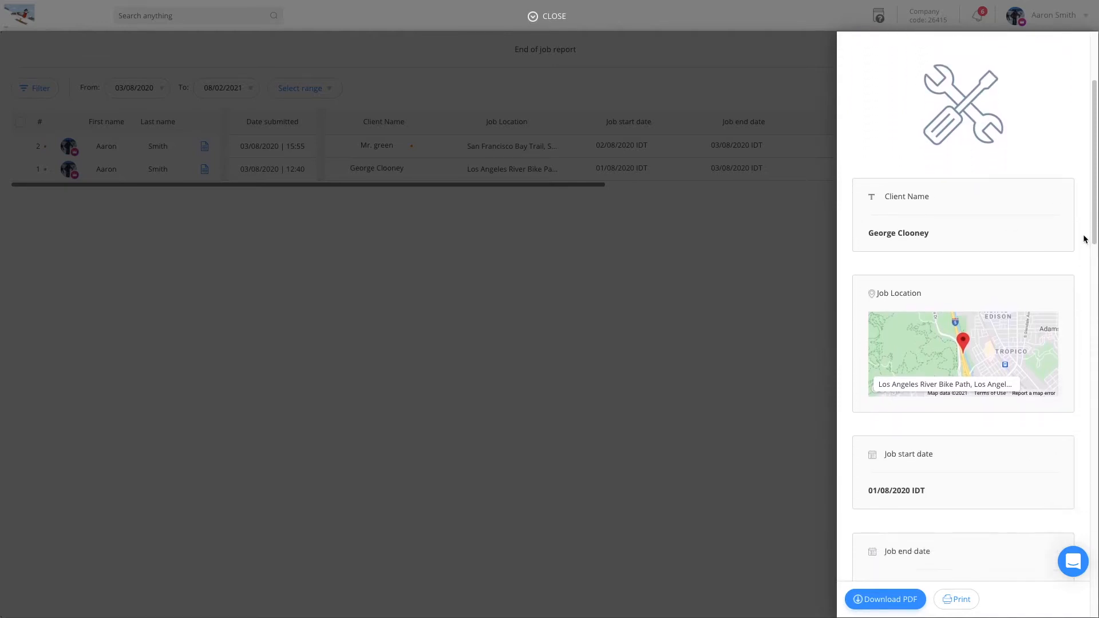
scroll(down, 3)
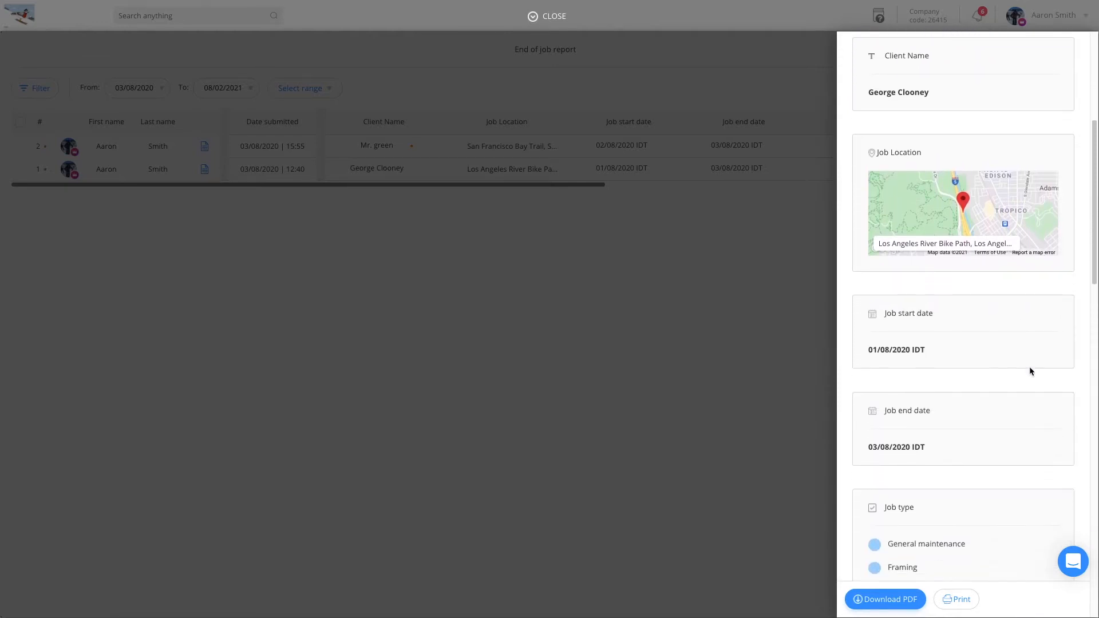
scroll(down, 3)
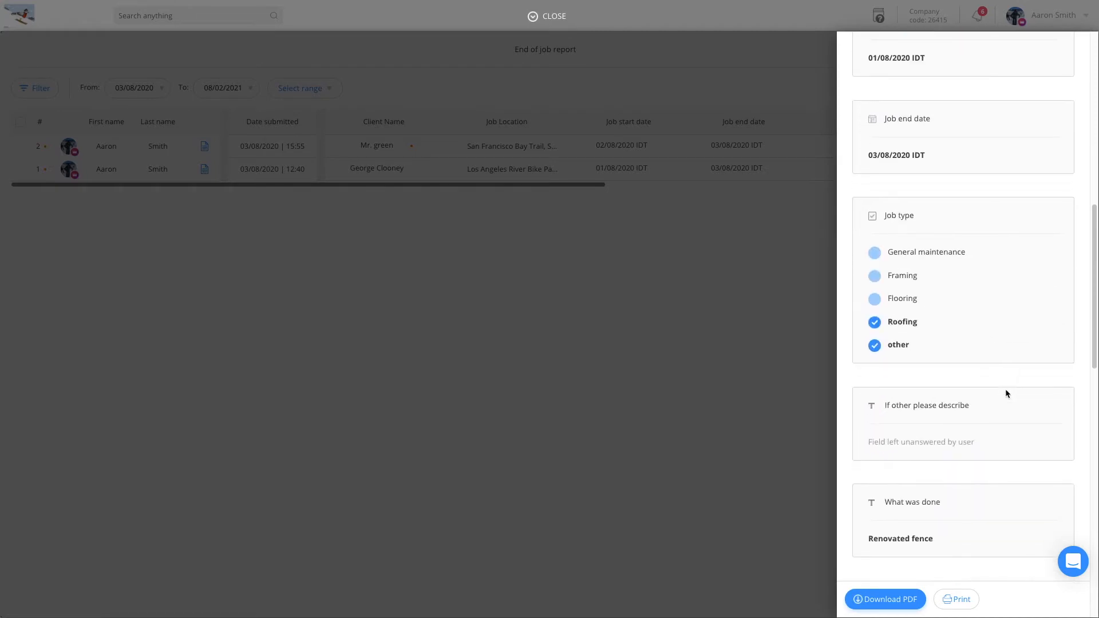
scroll(down, 3)
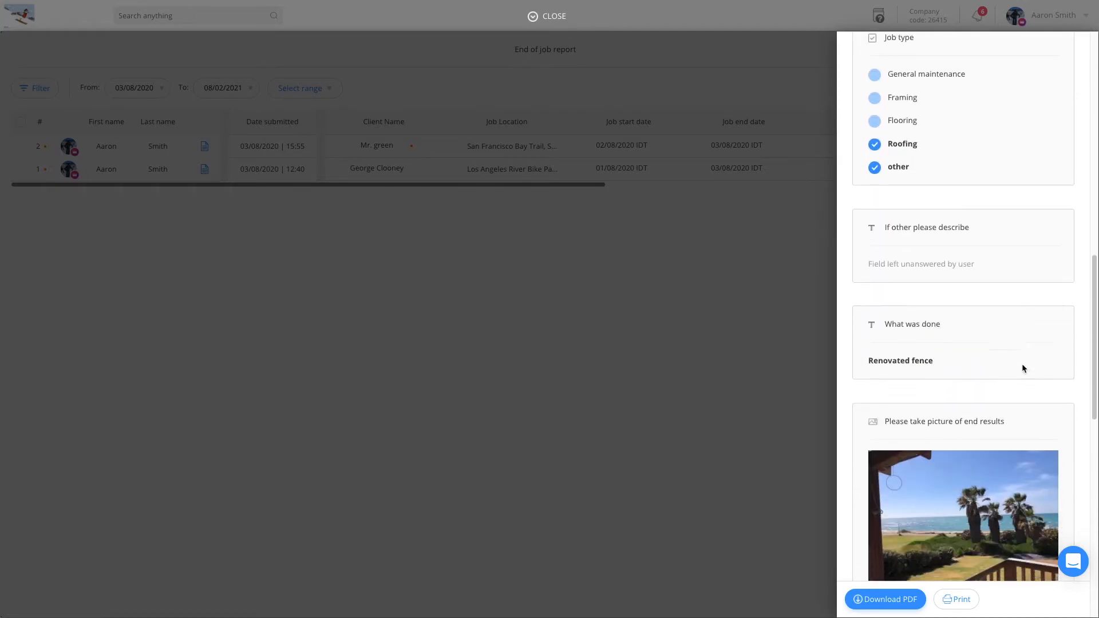
scroll(down, 3)
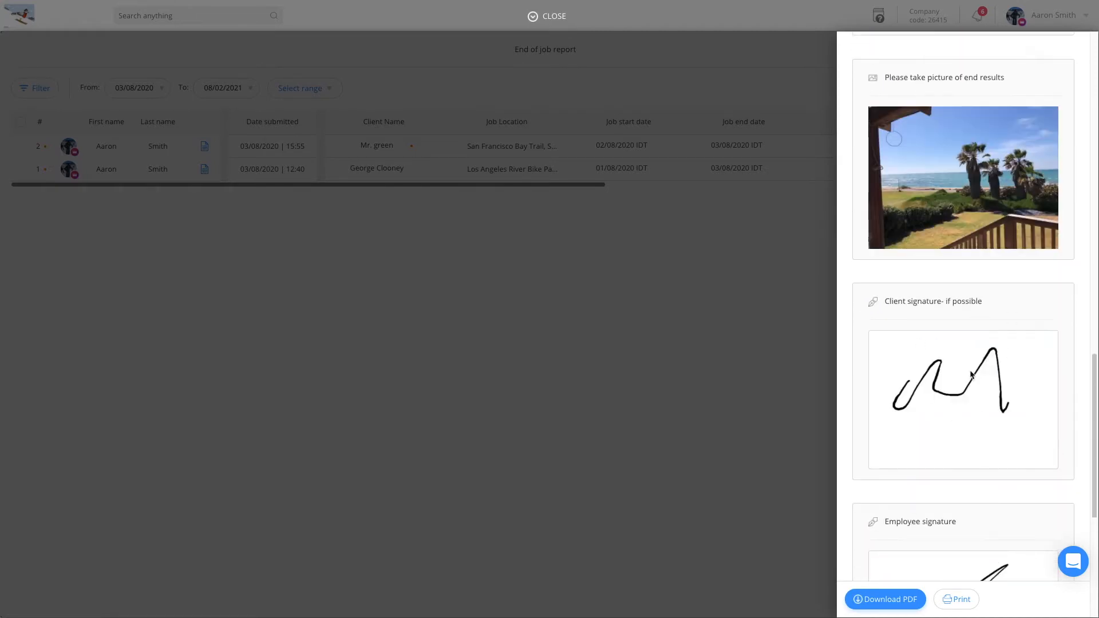
scroll(down, 3)
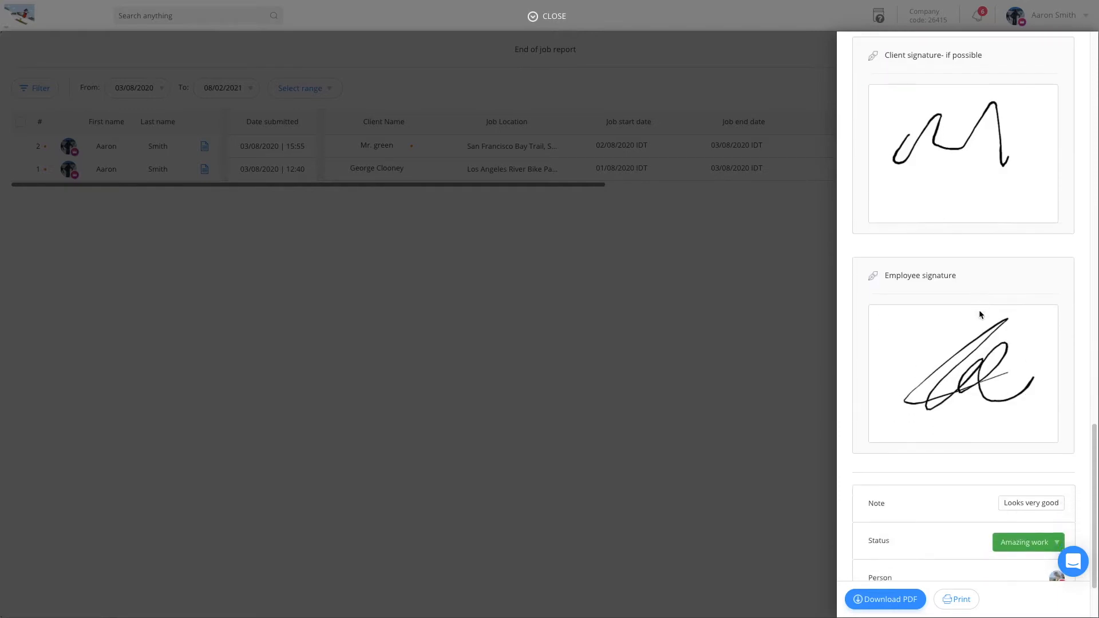
scroll(down, 3)
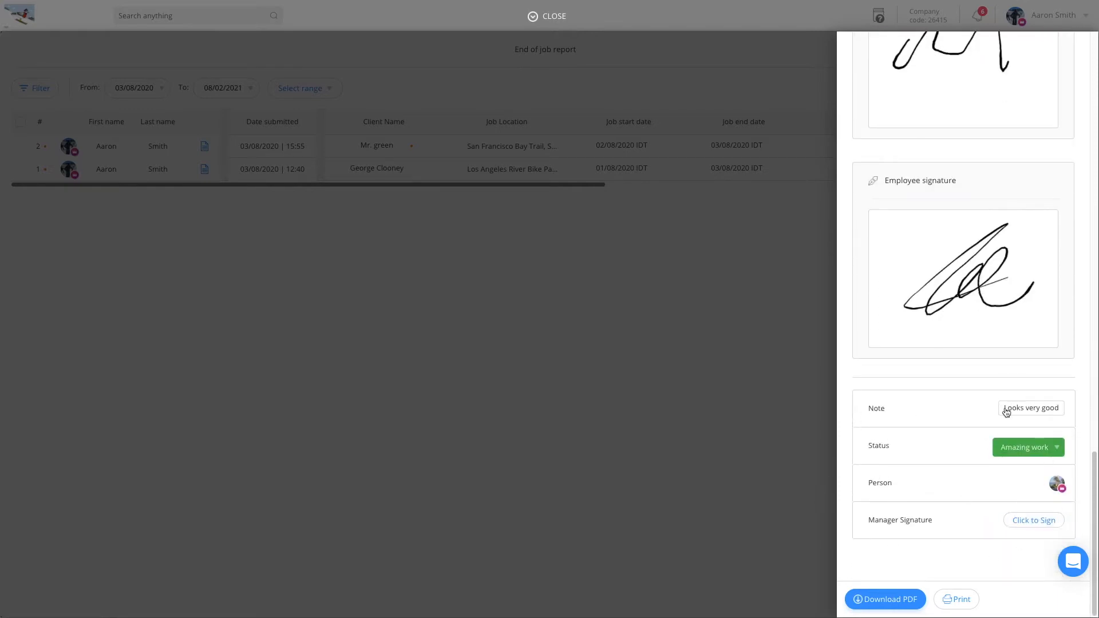
mouse_move(1042, 513)
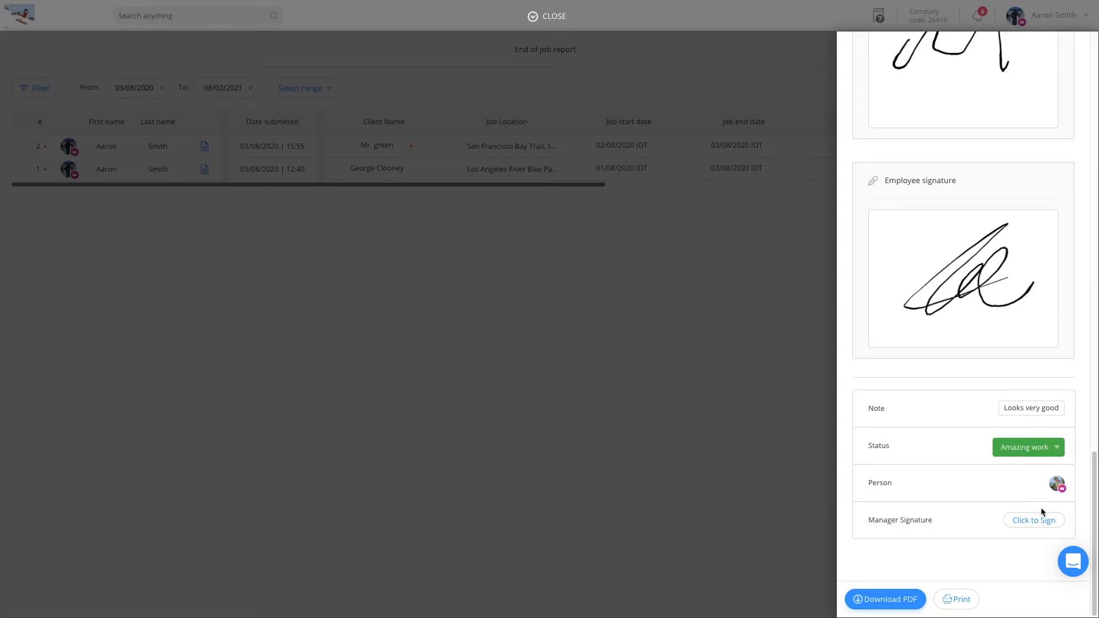
click(1033, 520)
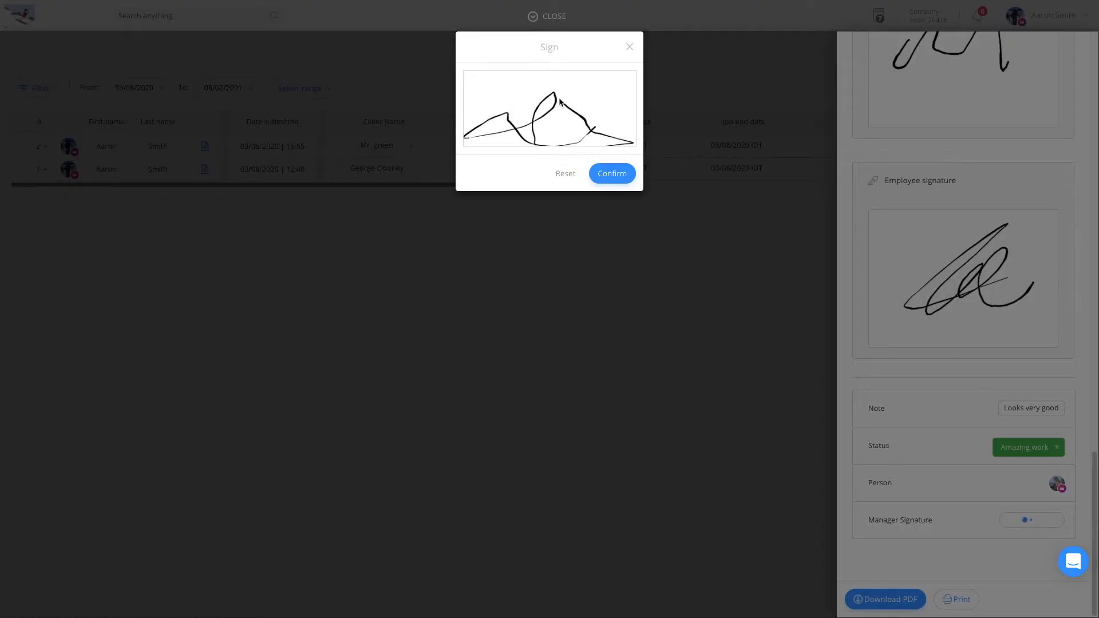
click(610, 173)
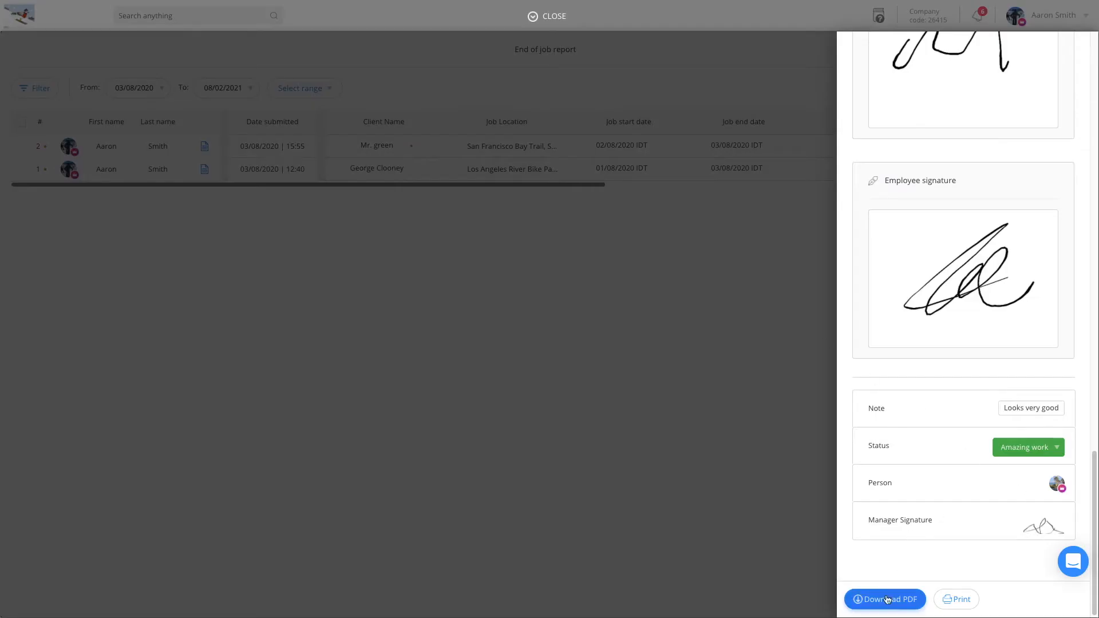
mouse_move(769, 534)
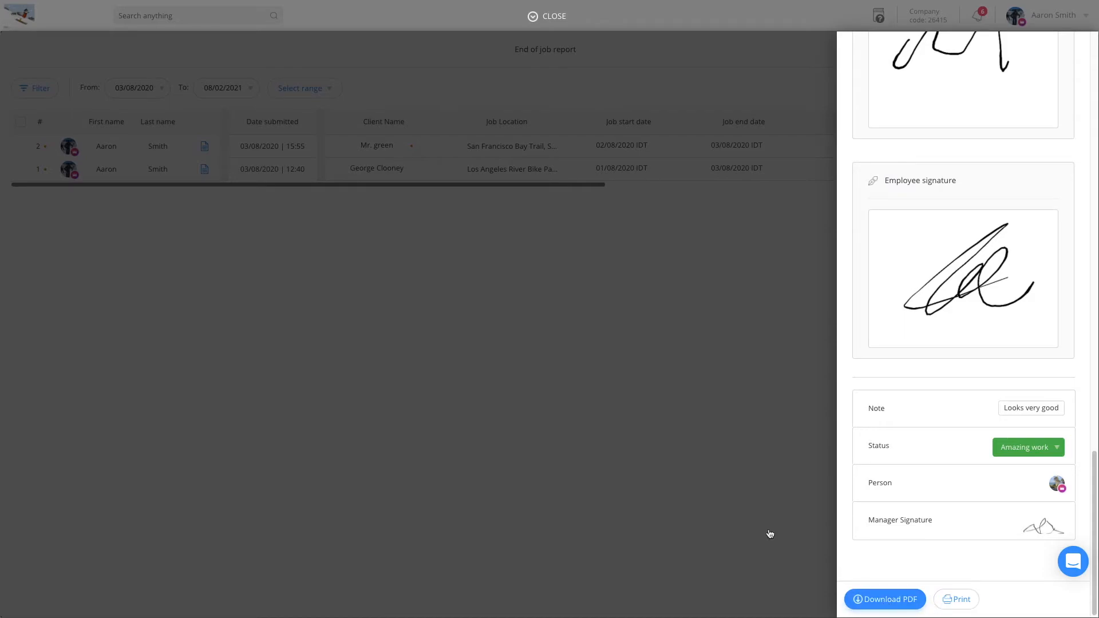
- Close the report, return to the Workflows list and start adding a new workflow
click(552, 15)
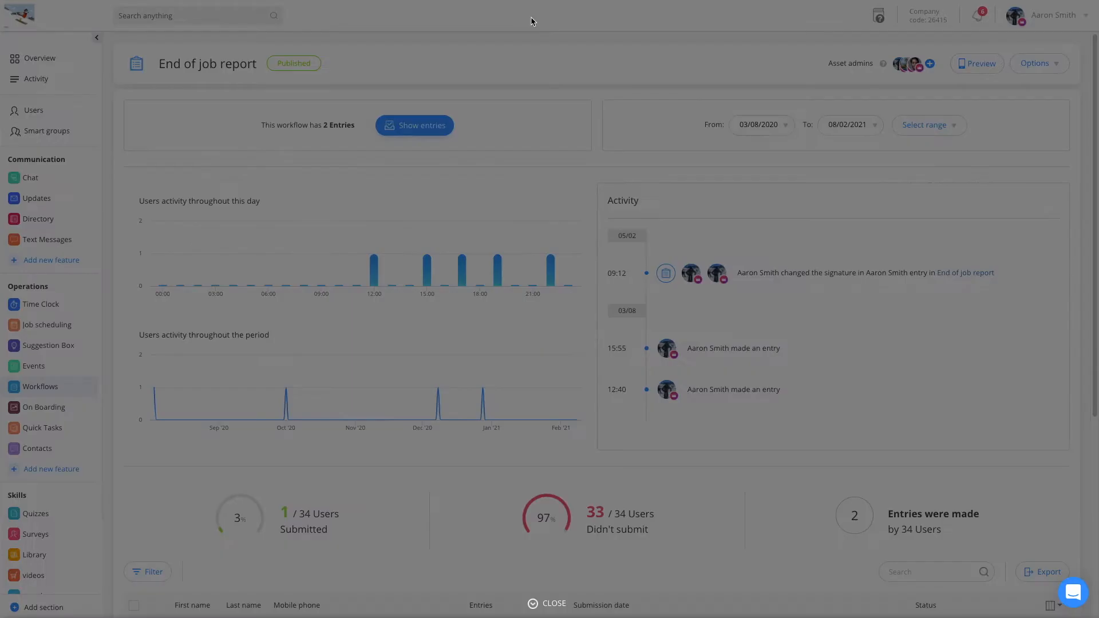
click(44, 386)
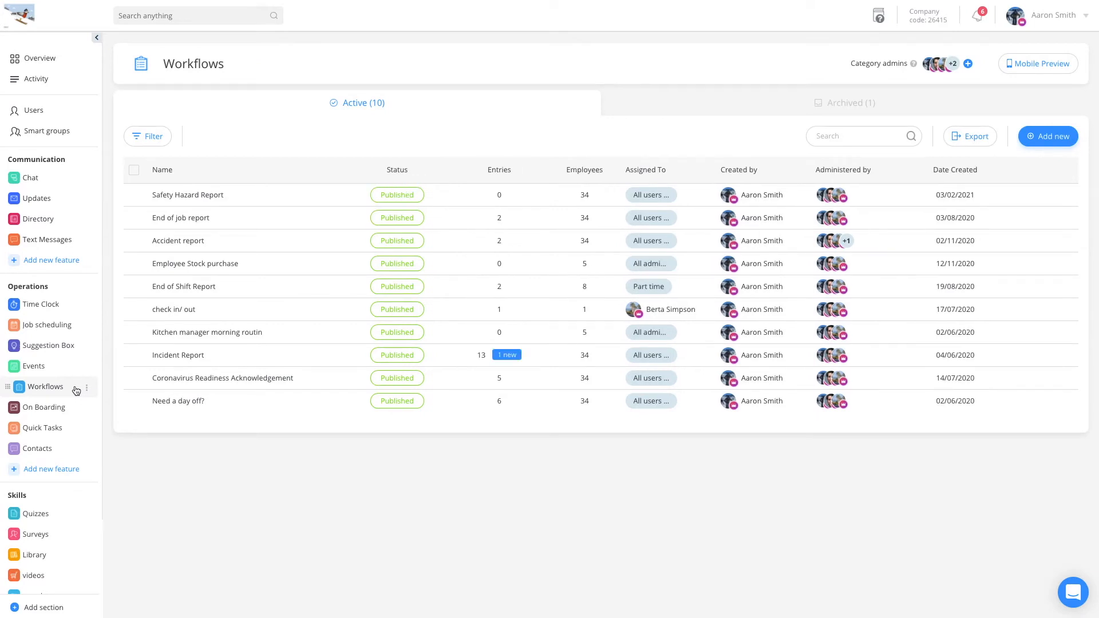
mouse_move(557, 277)
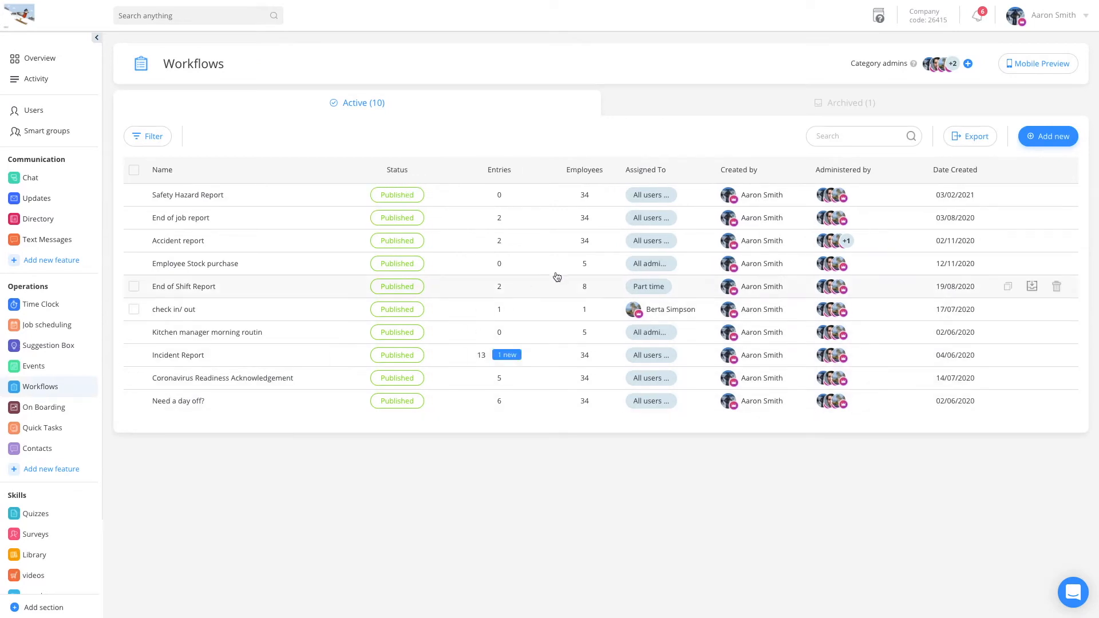
click(1047, 136)
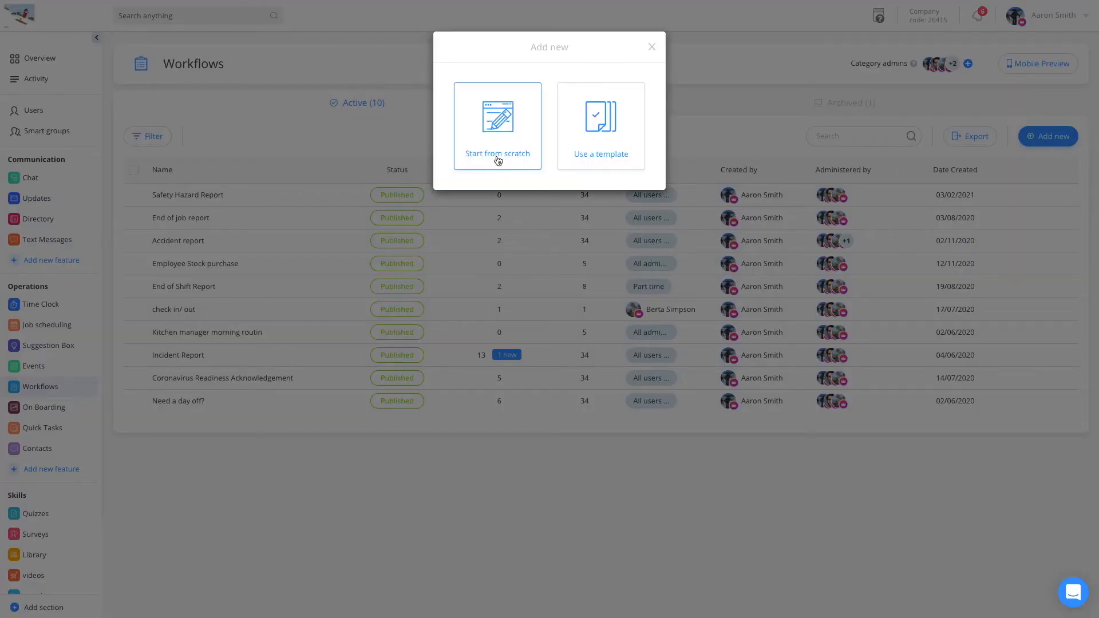
- Choose Use a template, search 'start' and preview the Construction Start of Shift Checklist
click(497, 126)
text(s)
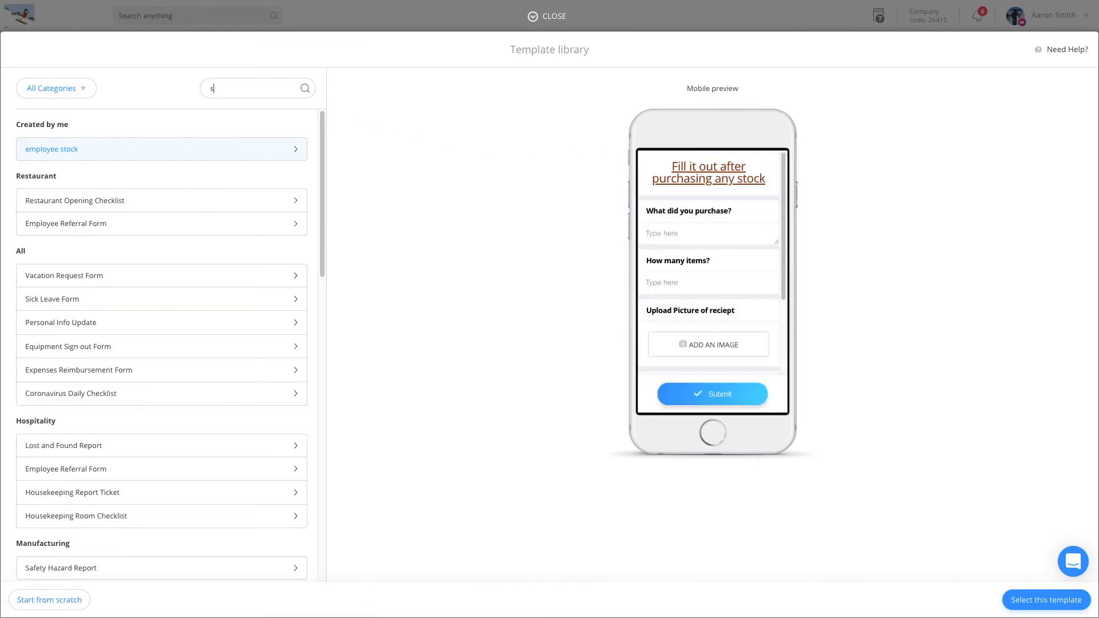
text(tart)
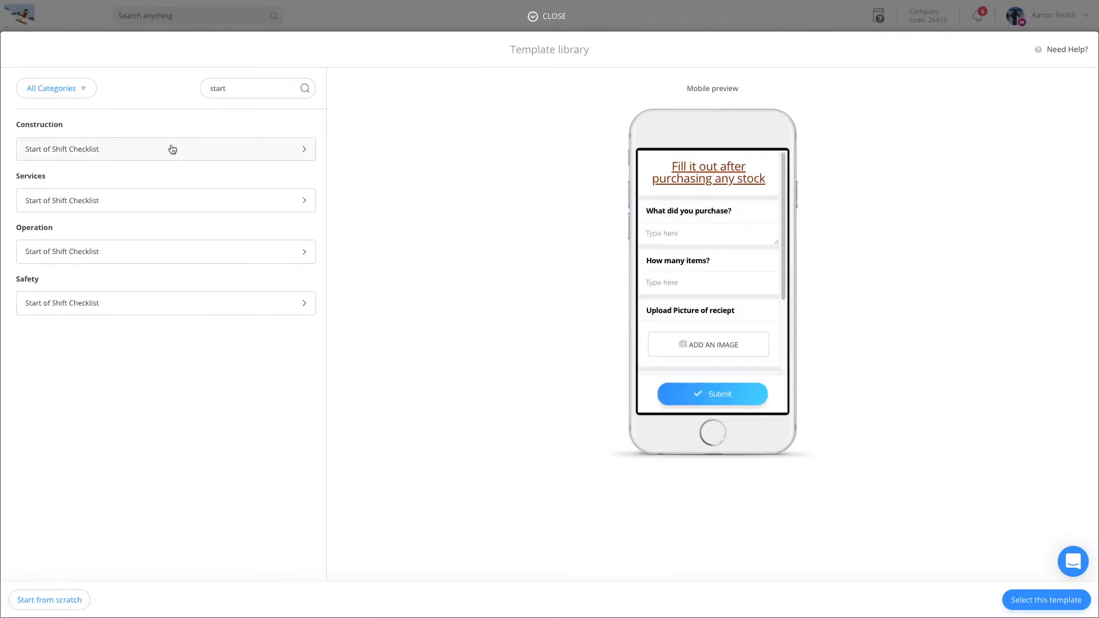
click(165, 148)
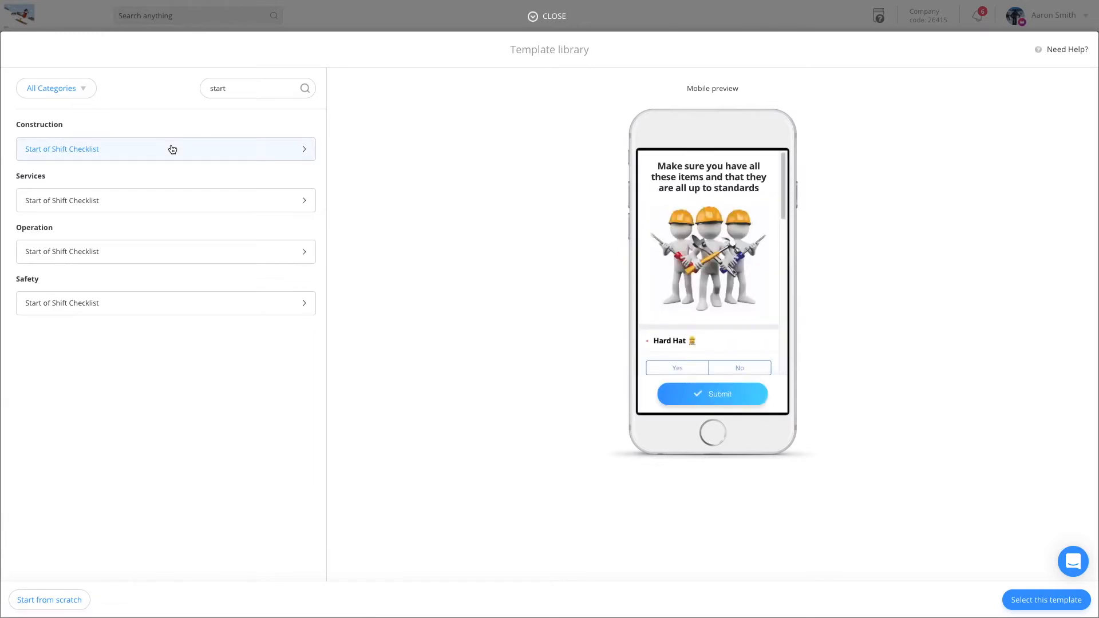
mouse_move(705, 195)
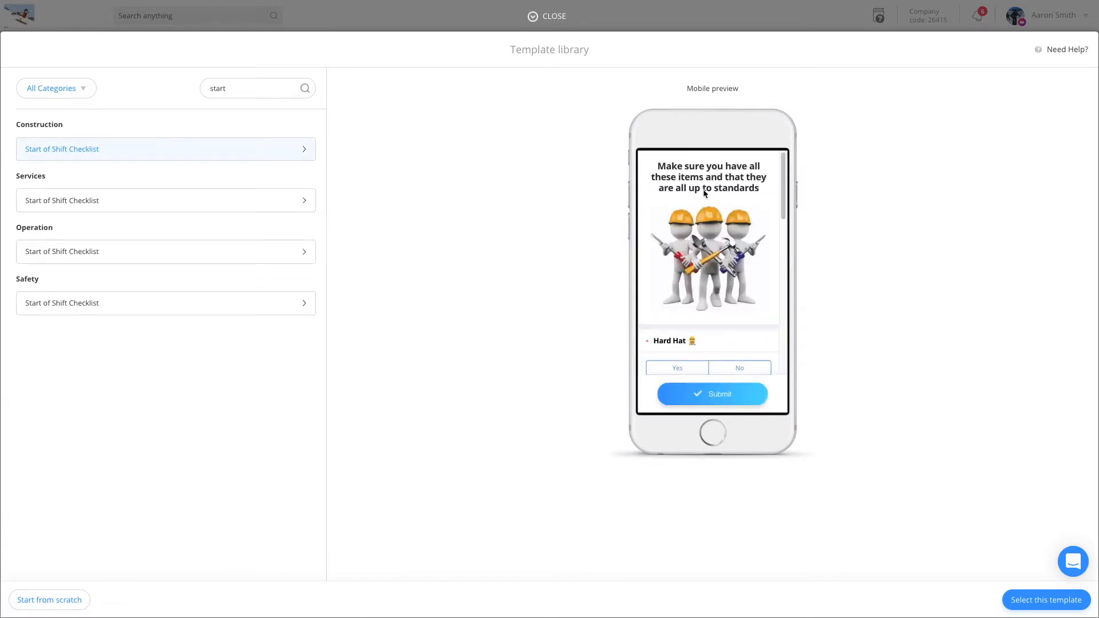
- Review the template's mobile preview down to the signature and load it into the editor
scroll(down, 3)
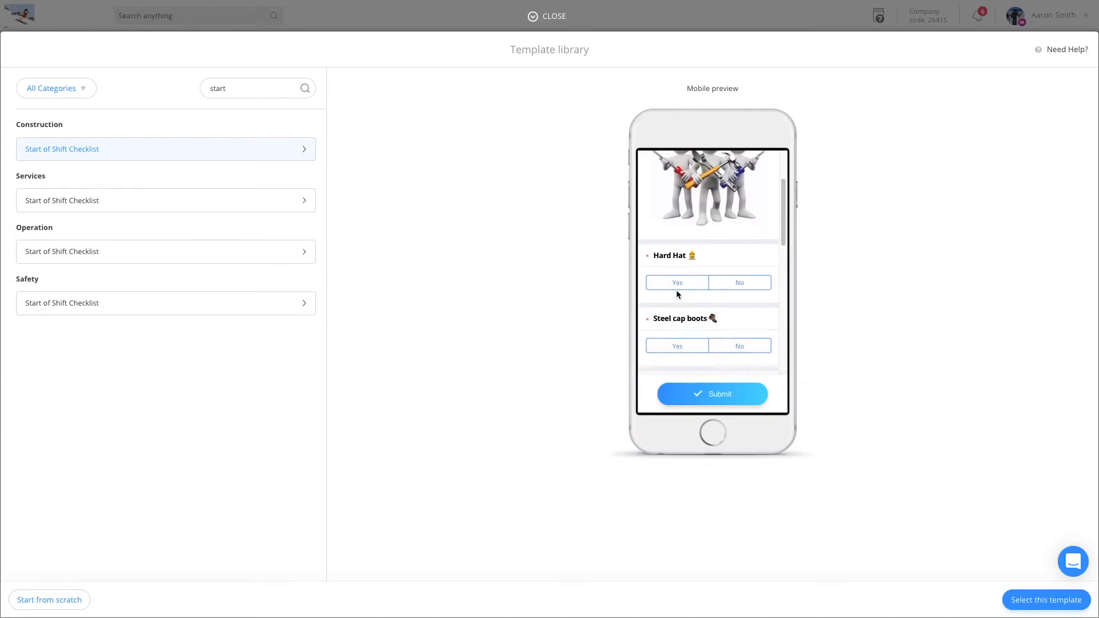
scroll(down, 3)
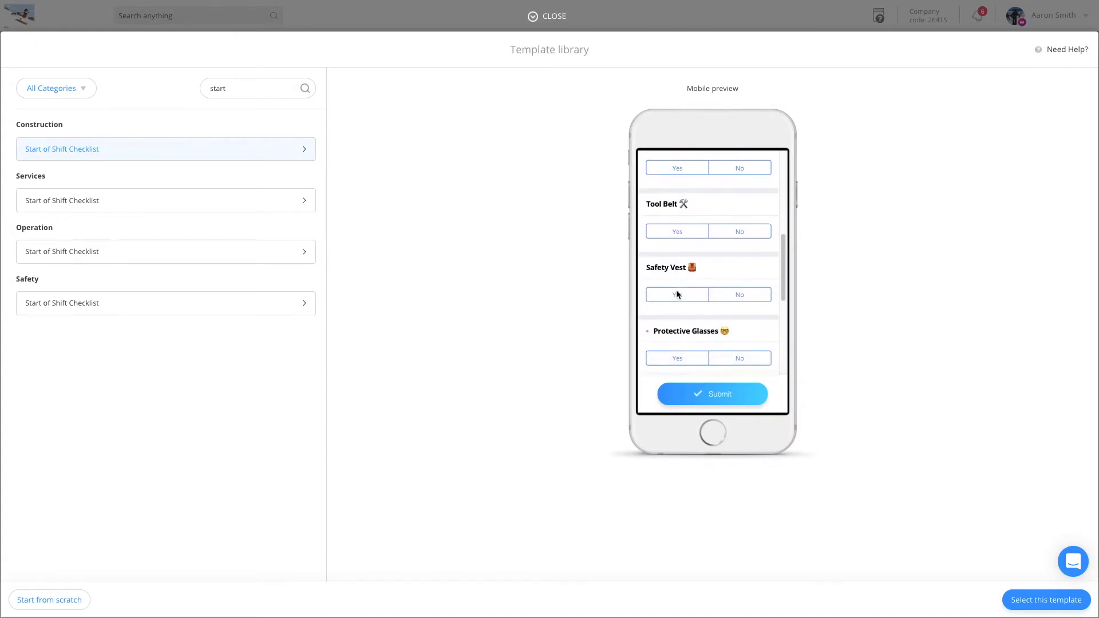
scroll(down, 3)
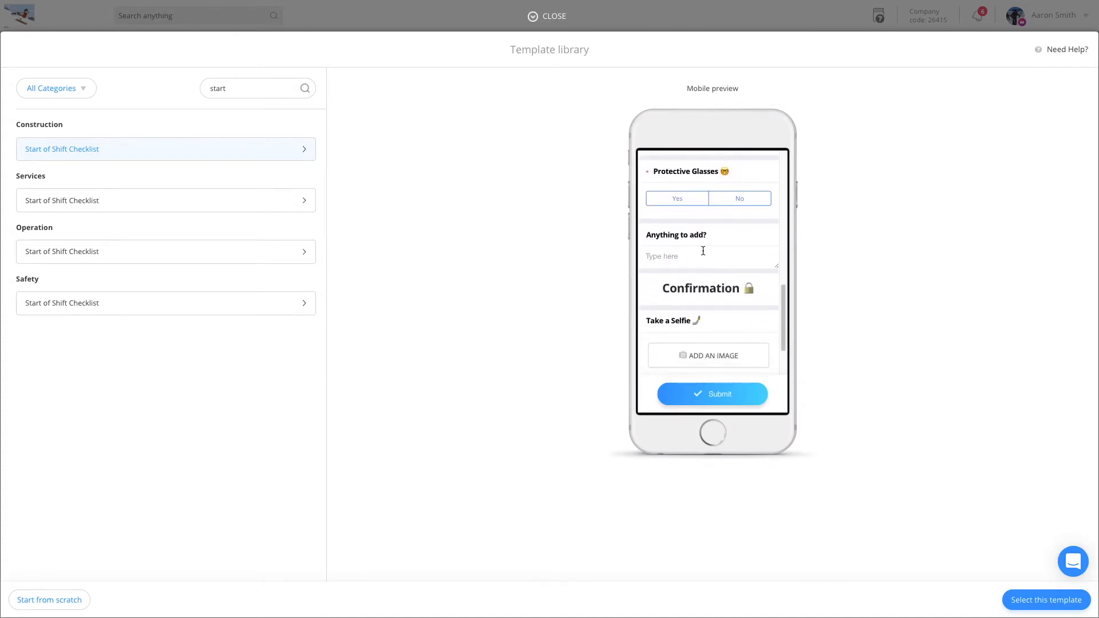
scroll(down, 3)
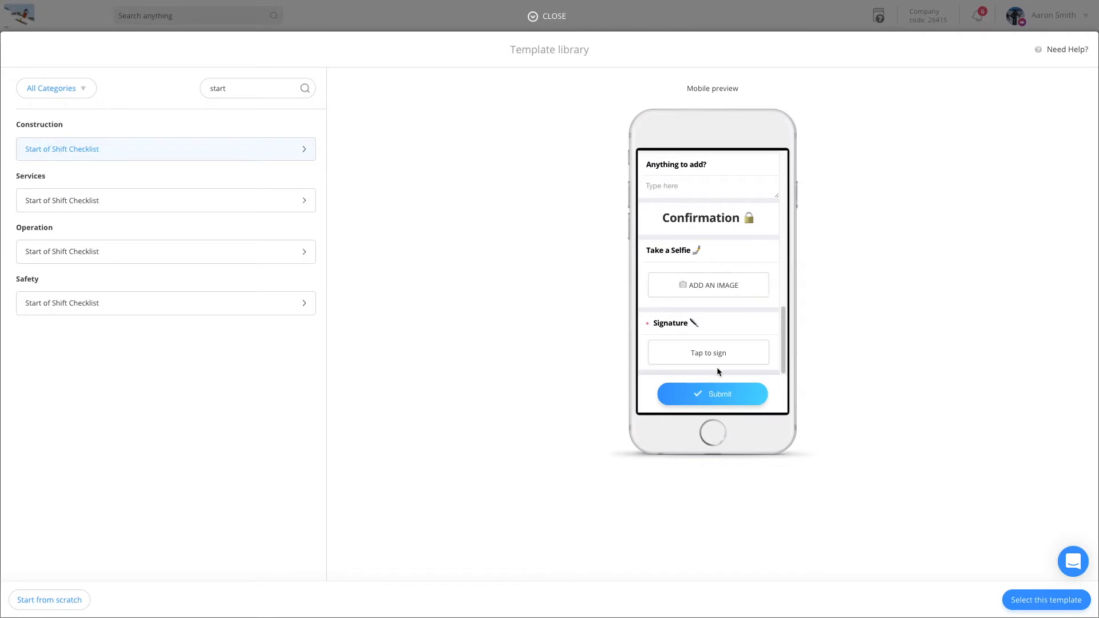
click(1045, 599)
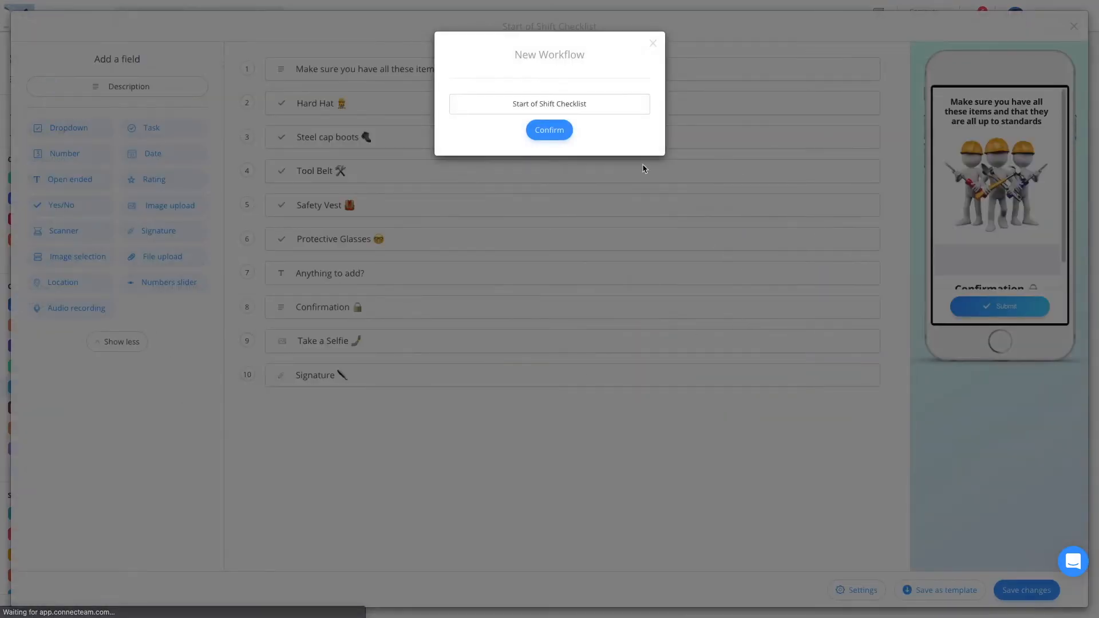
- Confirm creating the workflow named 'Start of Shift Checklist'
click(548, 130)
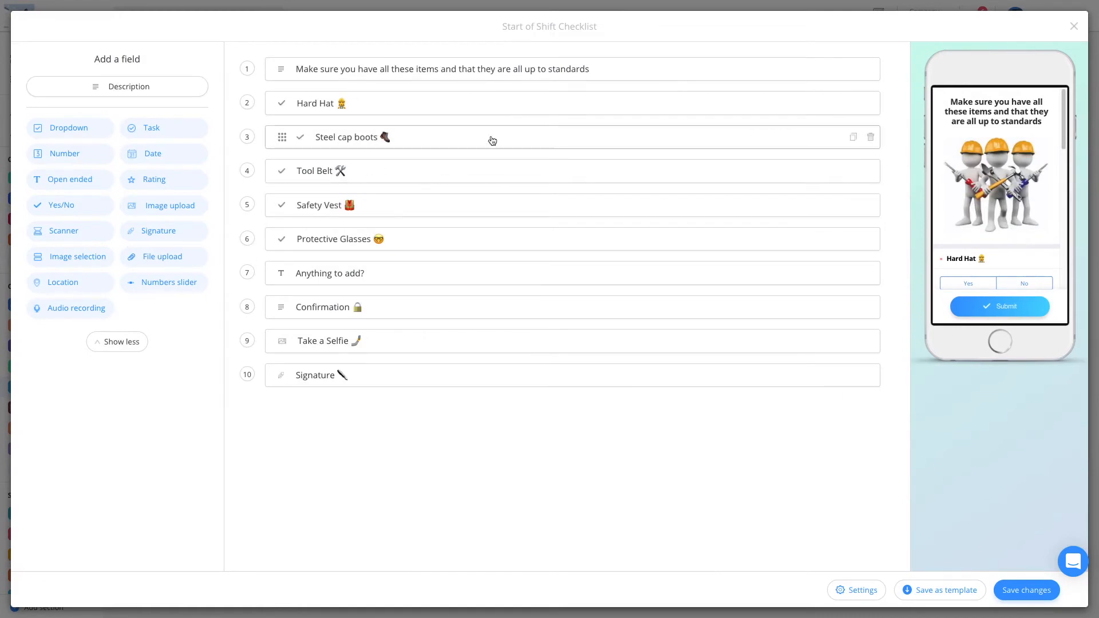
mouse_move(144, 105)
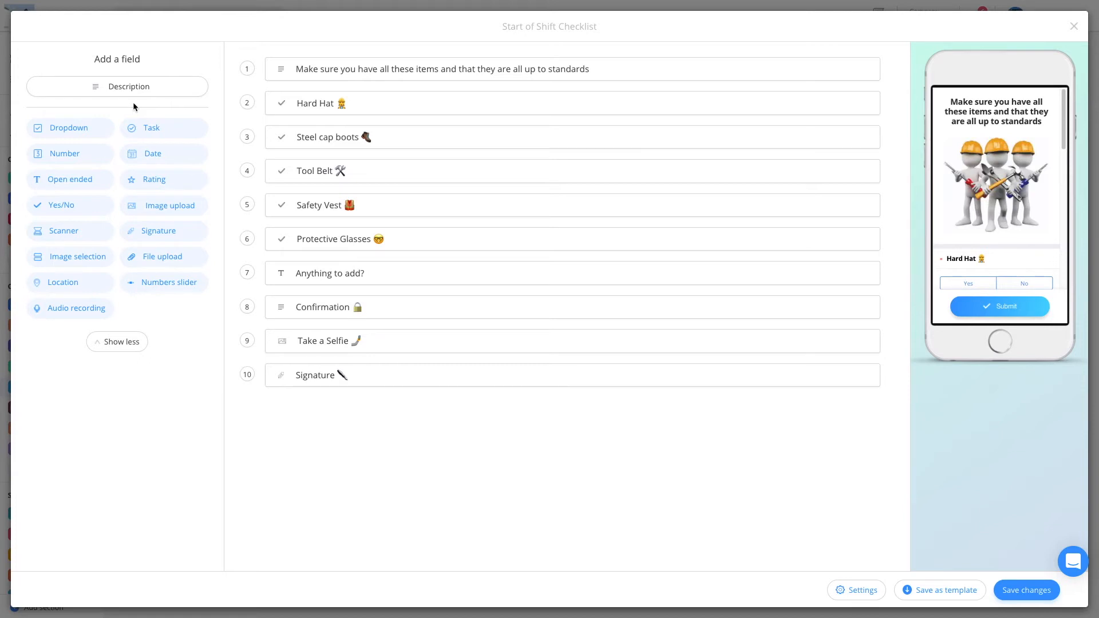
mouse_move(476, 181)
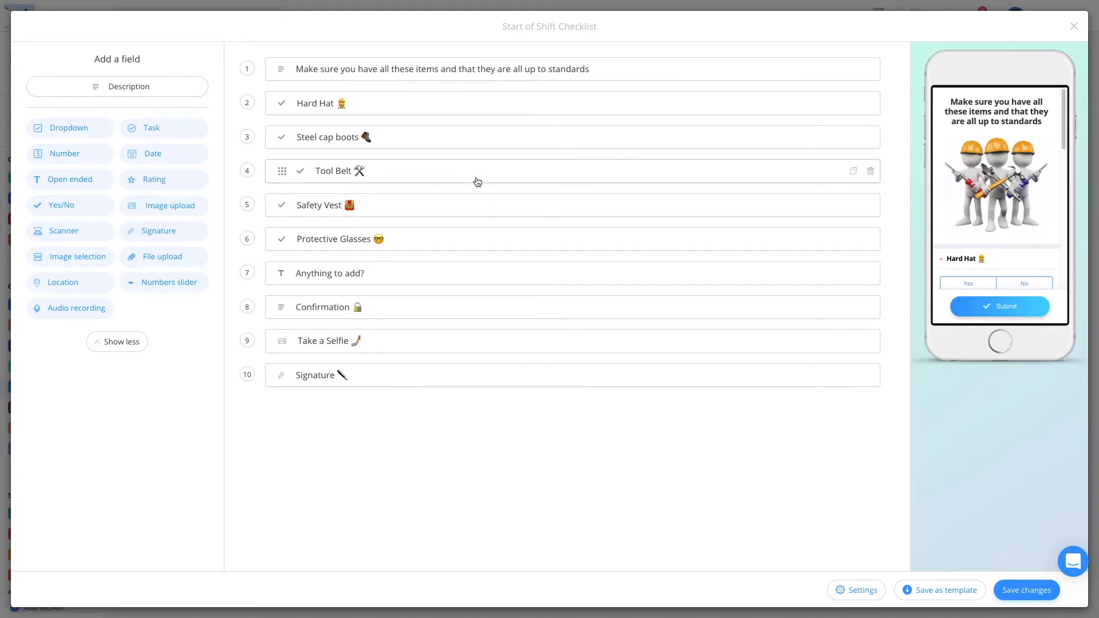
mouse_move(623, 204)
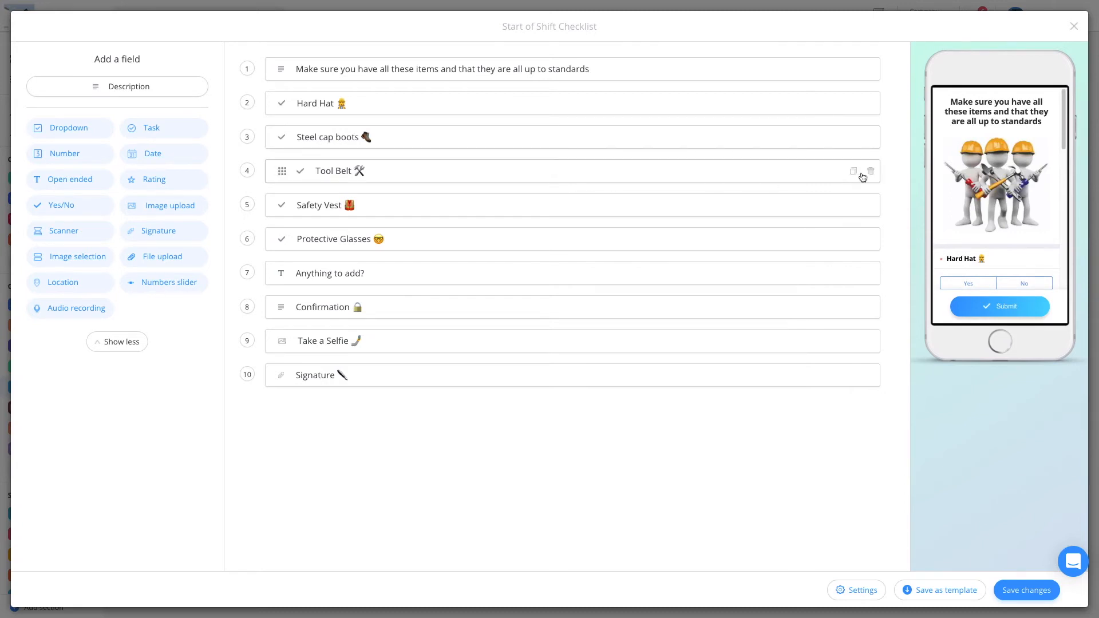
- Review and confirm the Tool Belt Yes/No field, leaving it fifth below Safety Vest
click(854, 171)
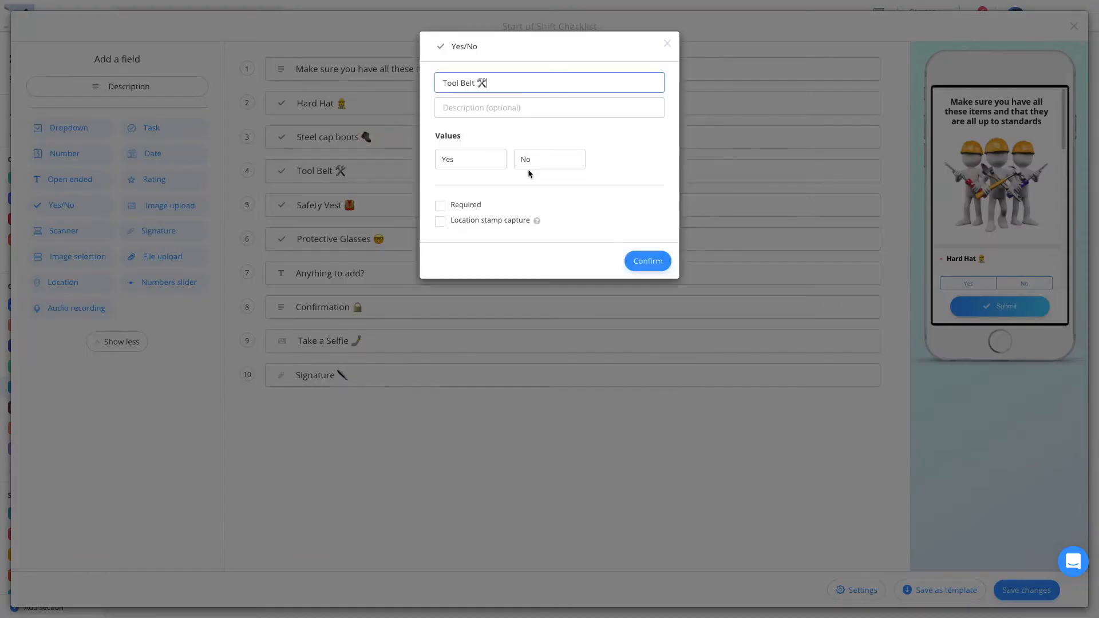
double_click(466, 82)
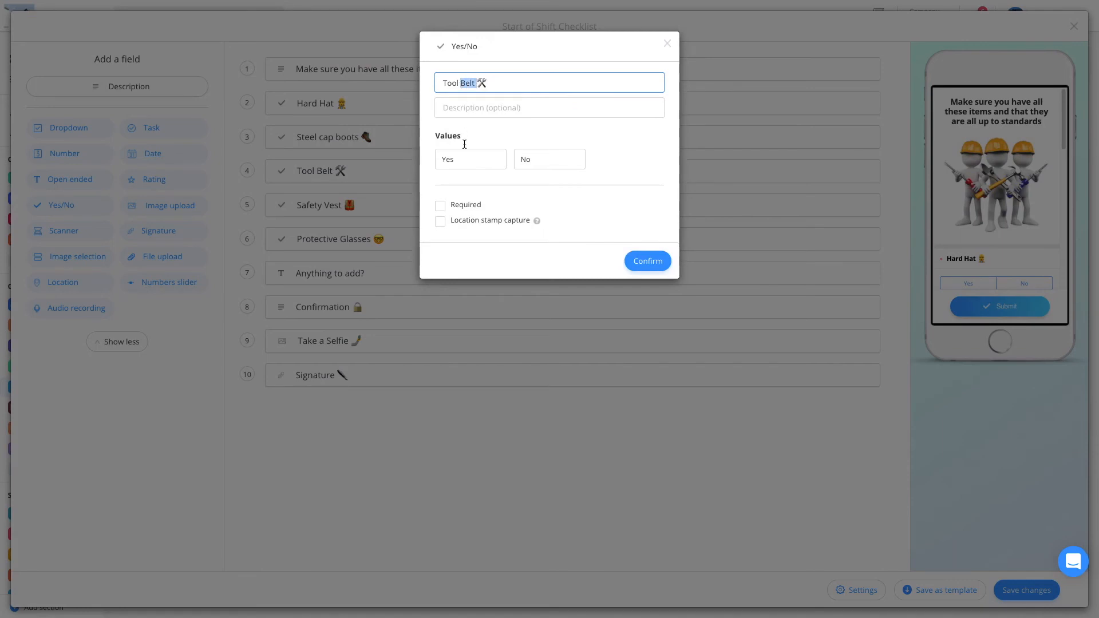
click(549, 158)
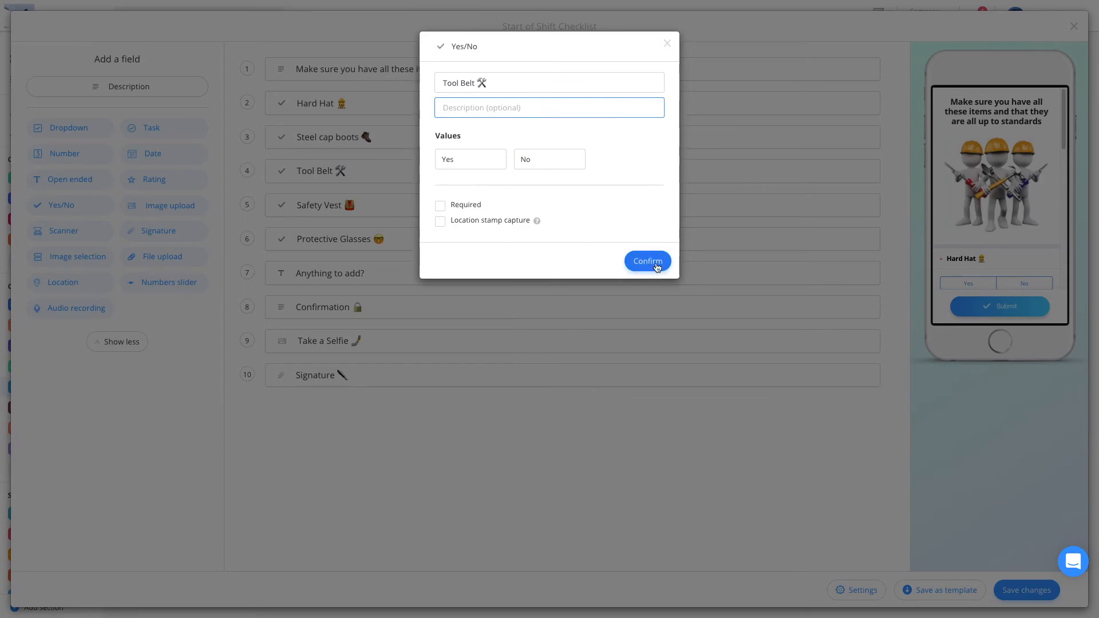
click(645, 261)
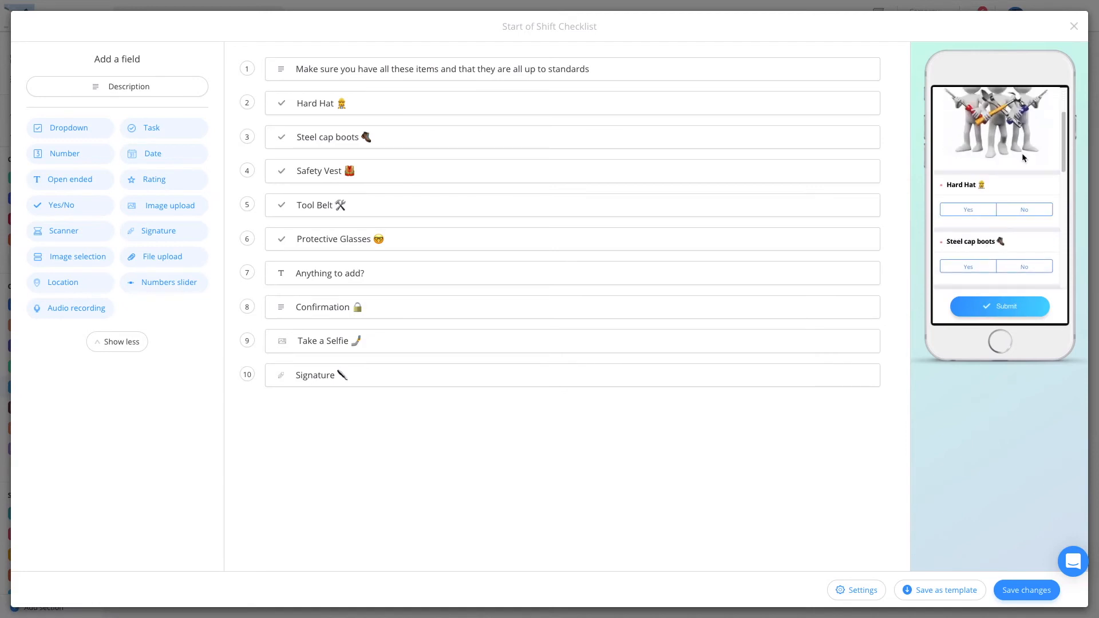
scroll(up, 3)
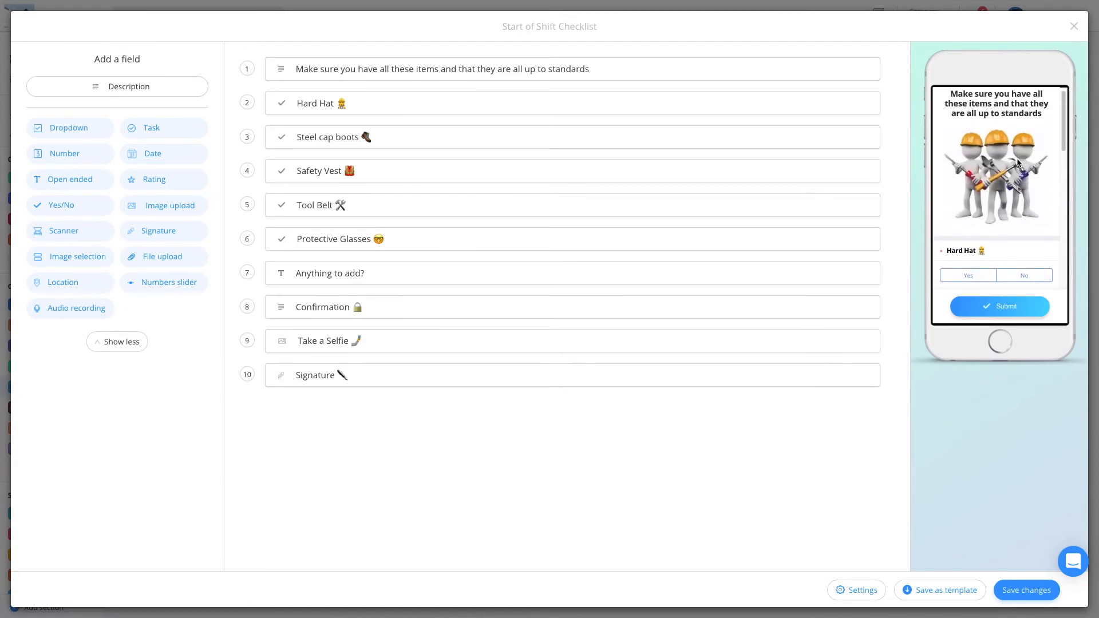
mouse_move(486, 379)
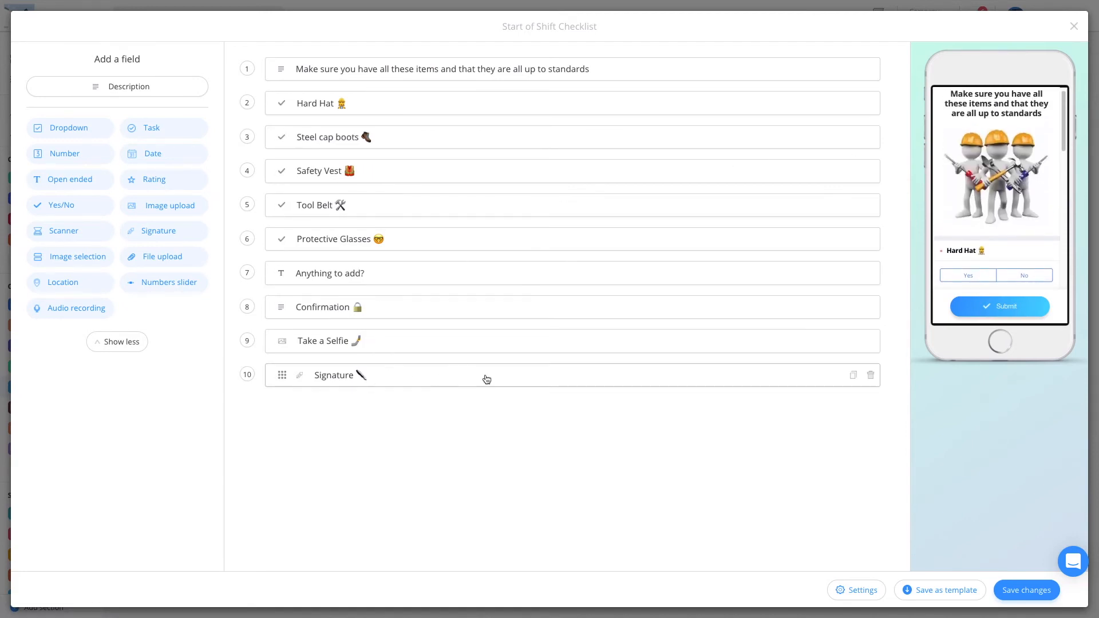
mouse_move(862, 589)
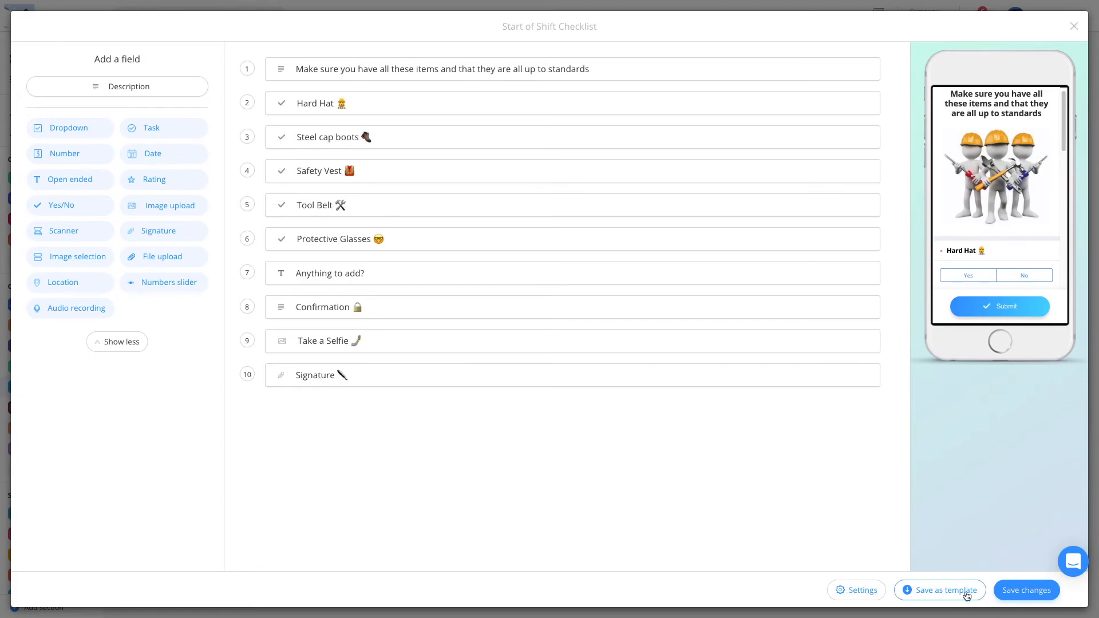
- Save the checklist changes and go to the employee app's Assets
click(1026, 589)
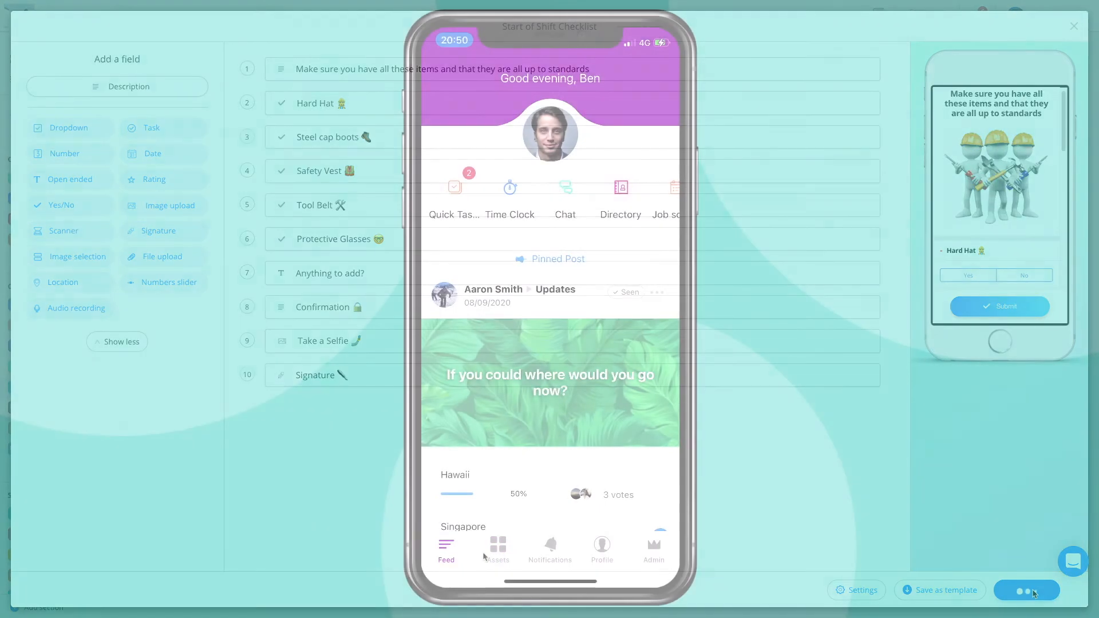
click(1072, 26)
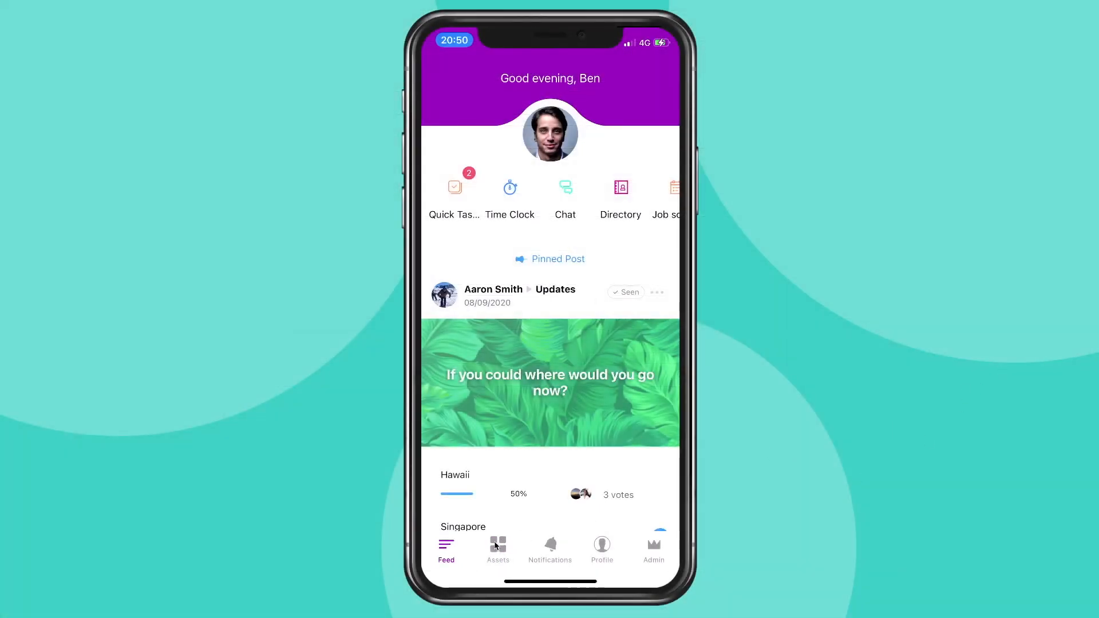
click(498, 549)
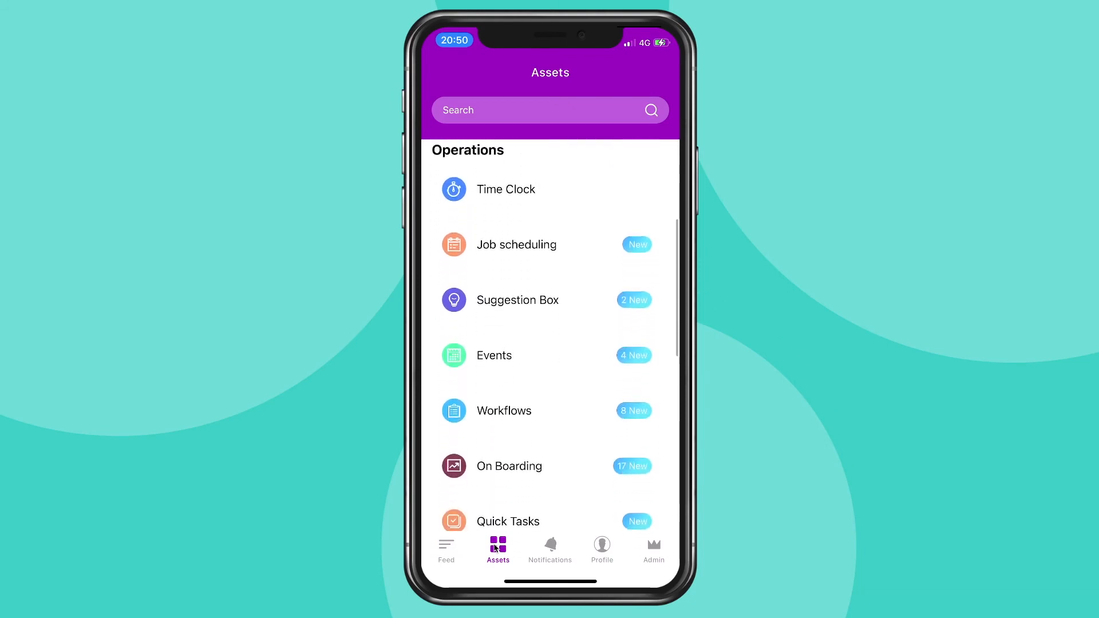
- Show the app's Workflows list with Start of Shift Checklist at the top
click(504, 411)
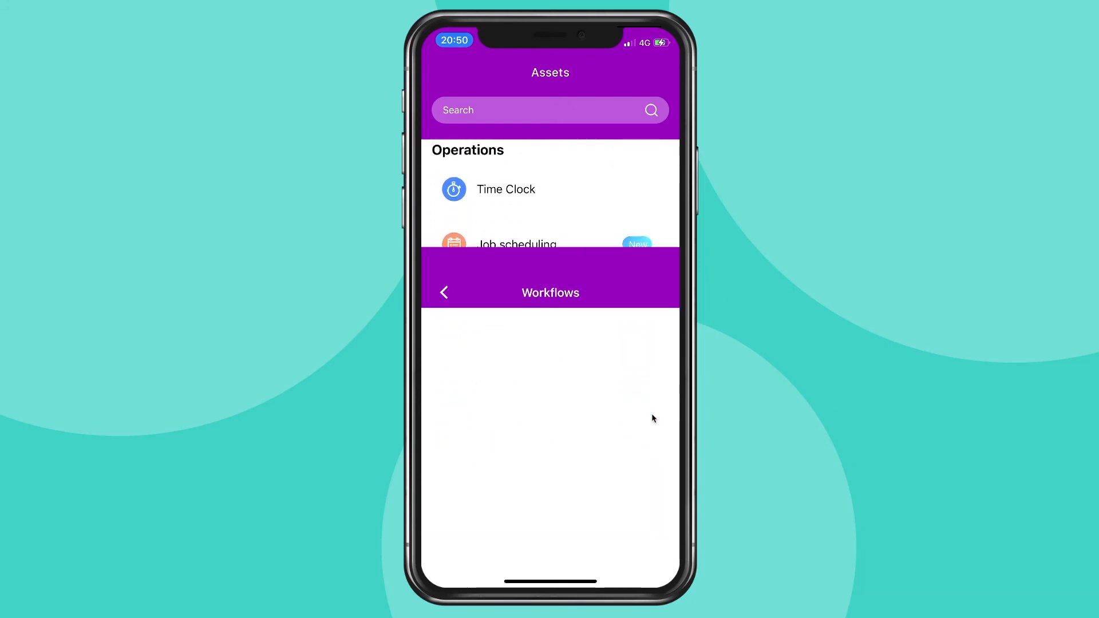
click(550, 292)
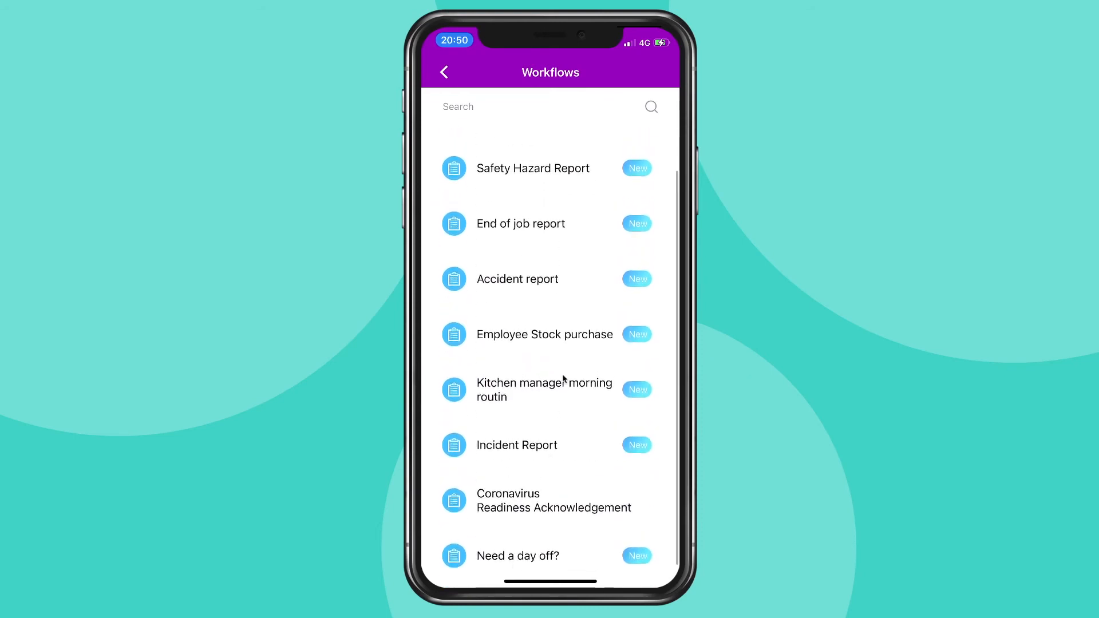
scroll(up, 3)
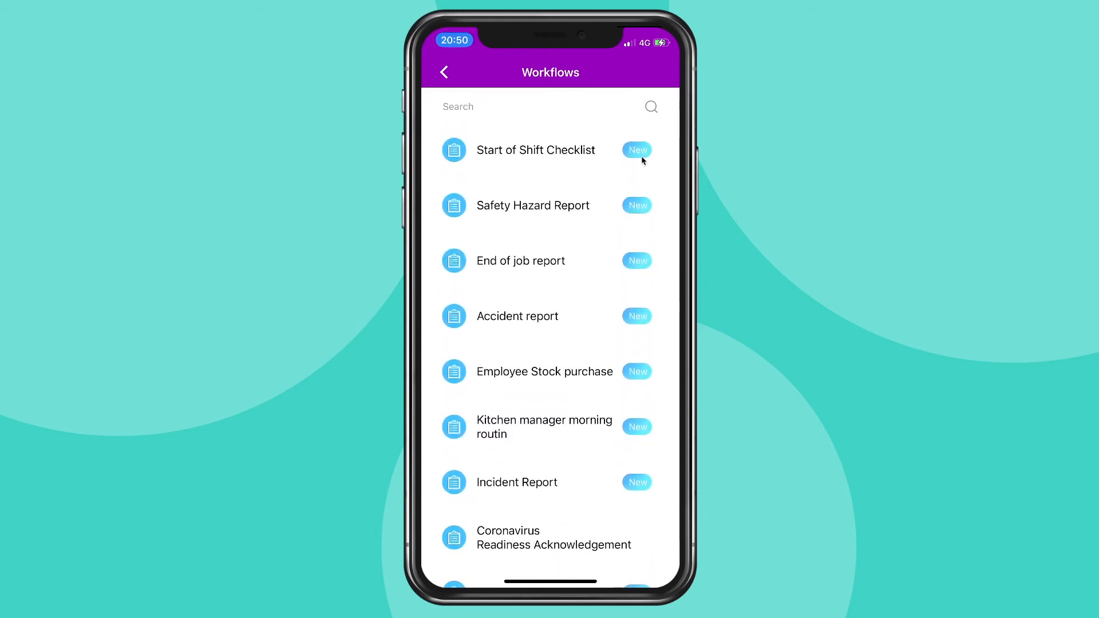
- Answer Hard Hat No and the rest Yes, and start the comment 'No hel' under Anything to add?
click(535, 150)
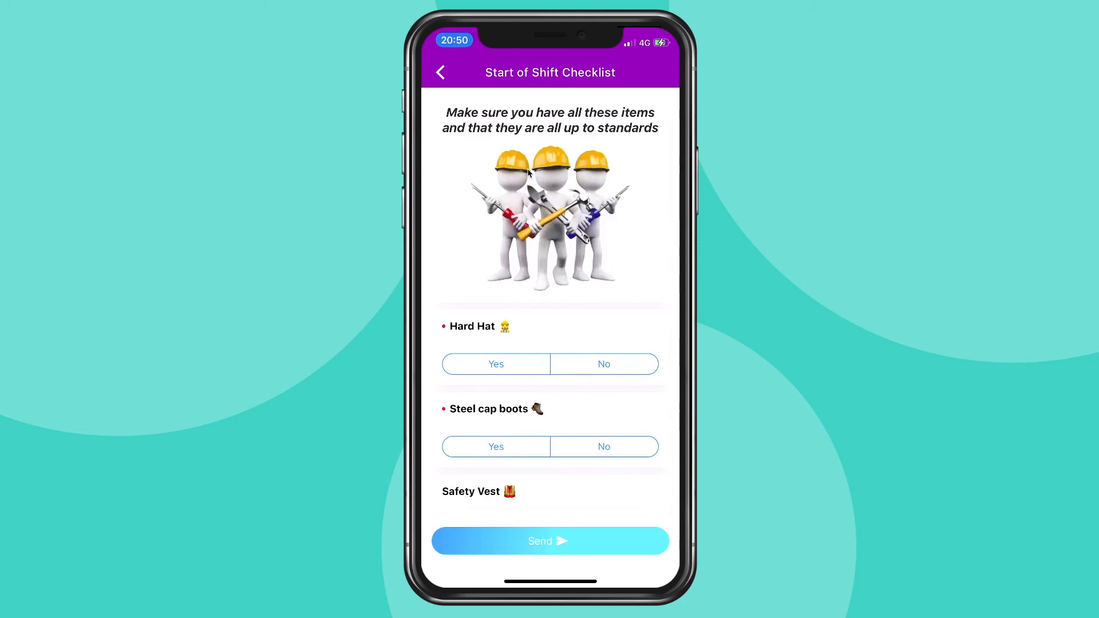
click(604, 364)
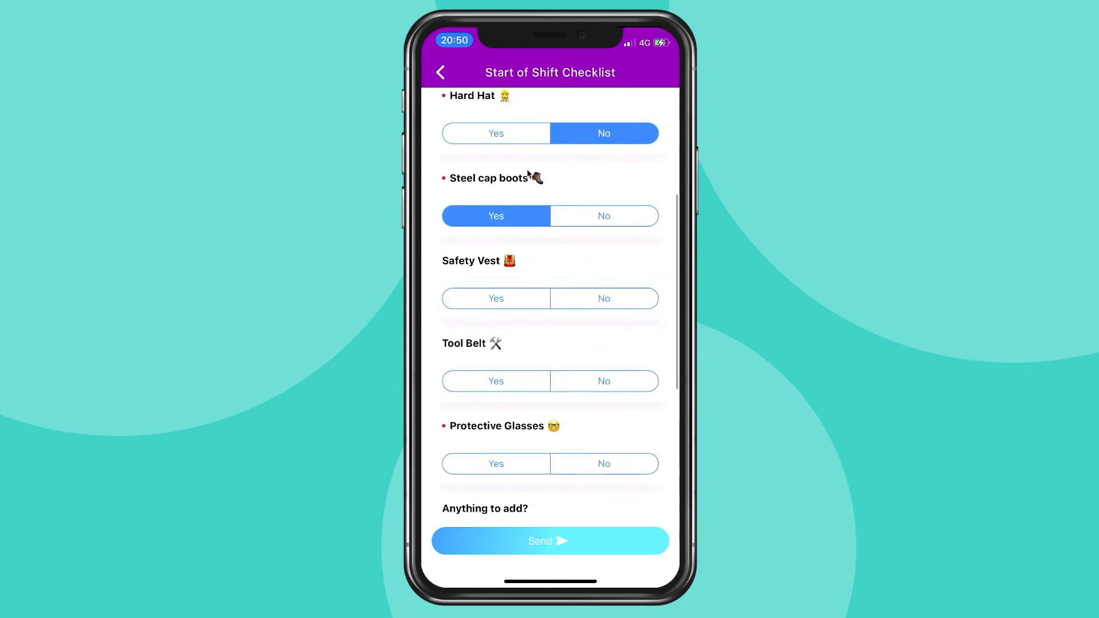
scroll(up, 3)
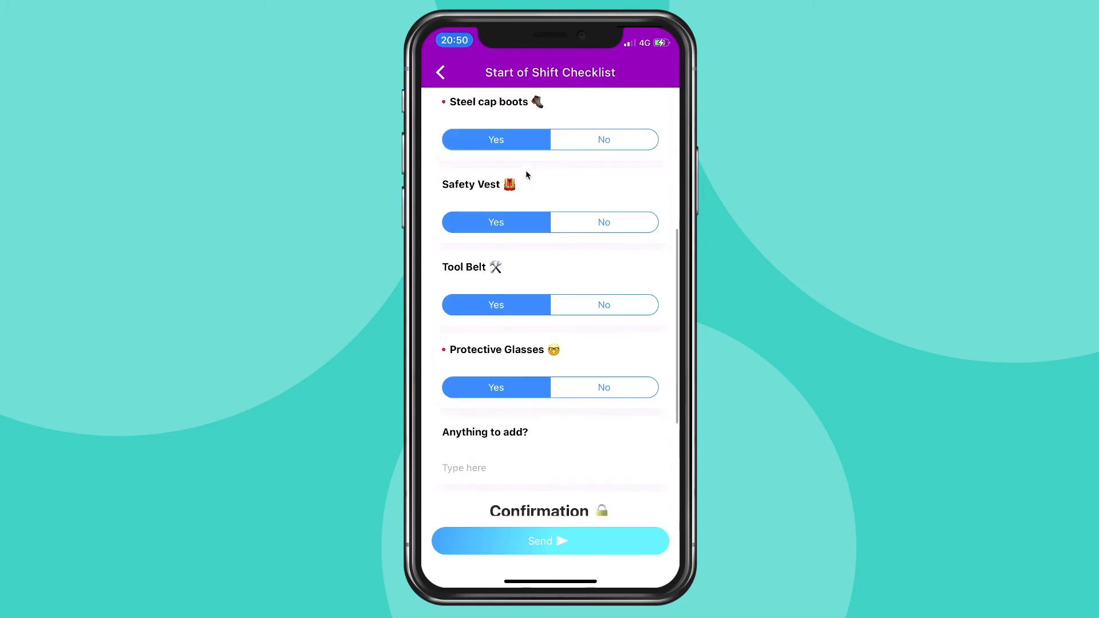
click(551, 468)
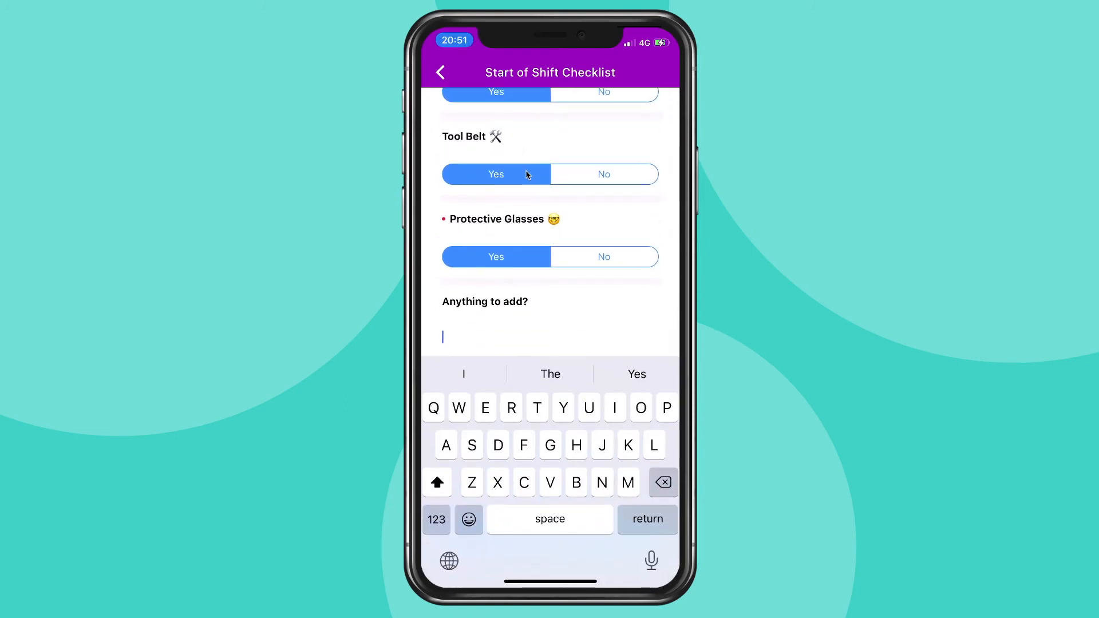
text(No hel)
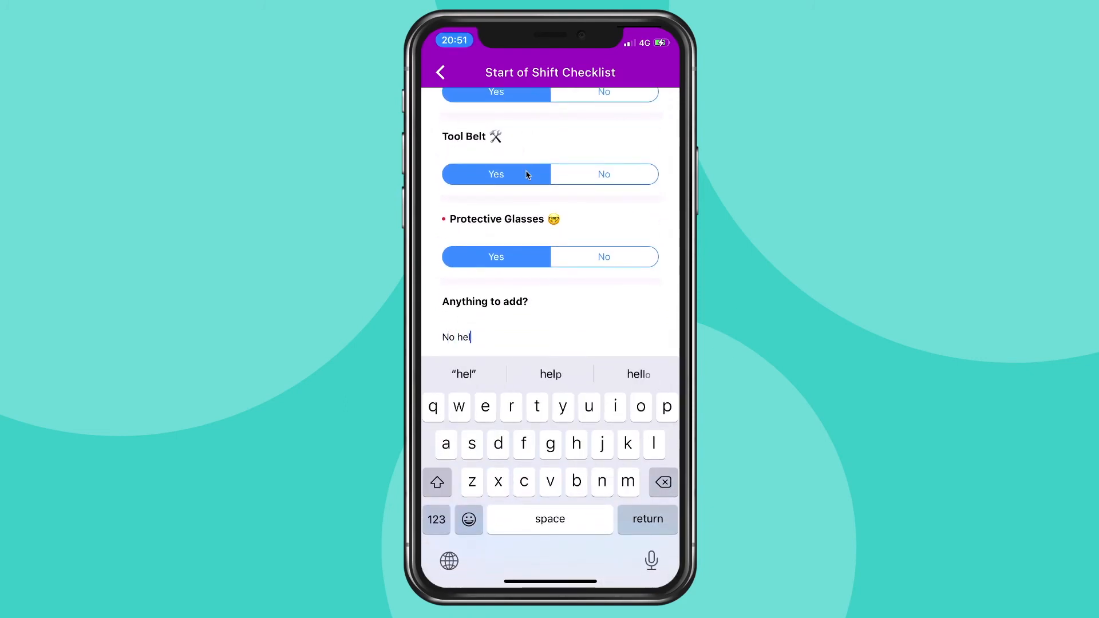